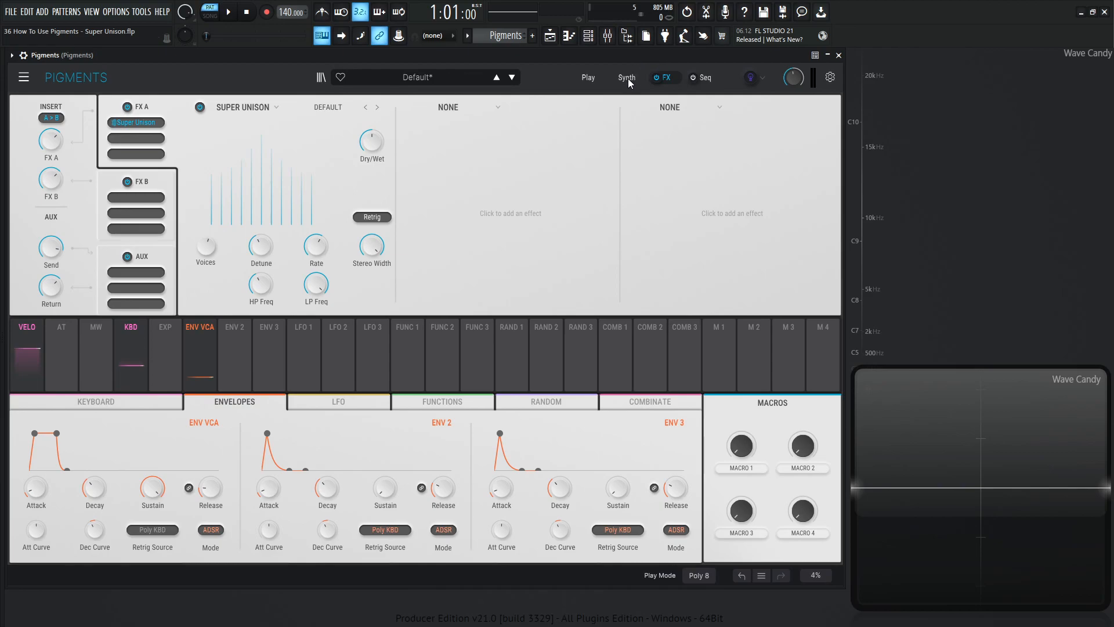
Check the synth page, browse FX A1's effect type list, and toggle Super Unison off and on.
{"action": "left_click", "coordinate": [627, 77]}
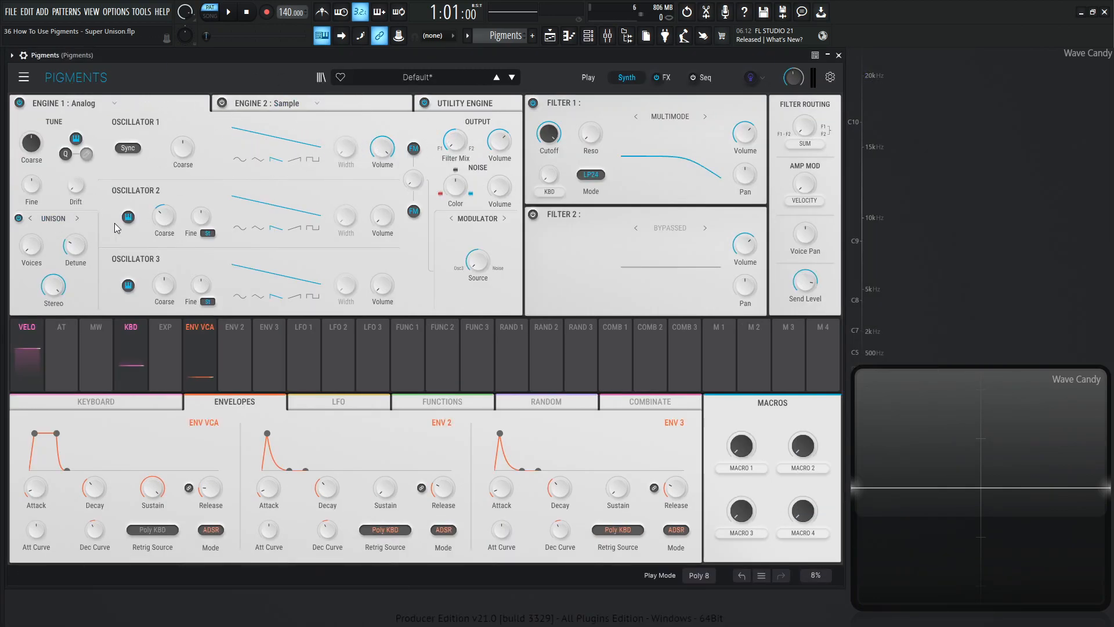
{"action": "left_click", "coordinate": [666, 77]}
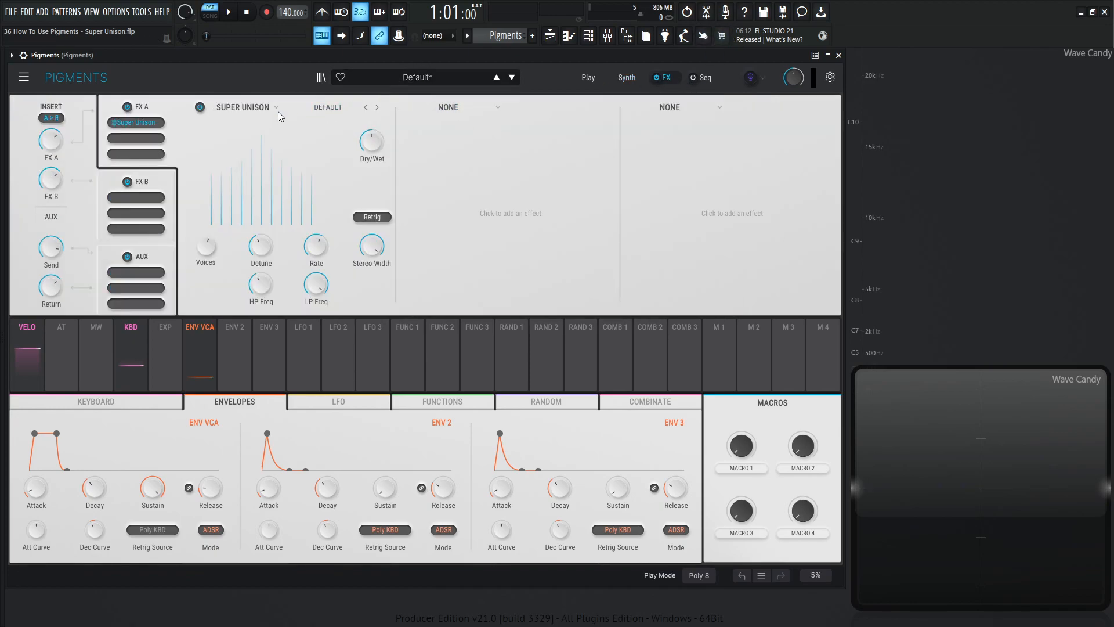
{"action": "left_click", "coordinate": [276, 107]}
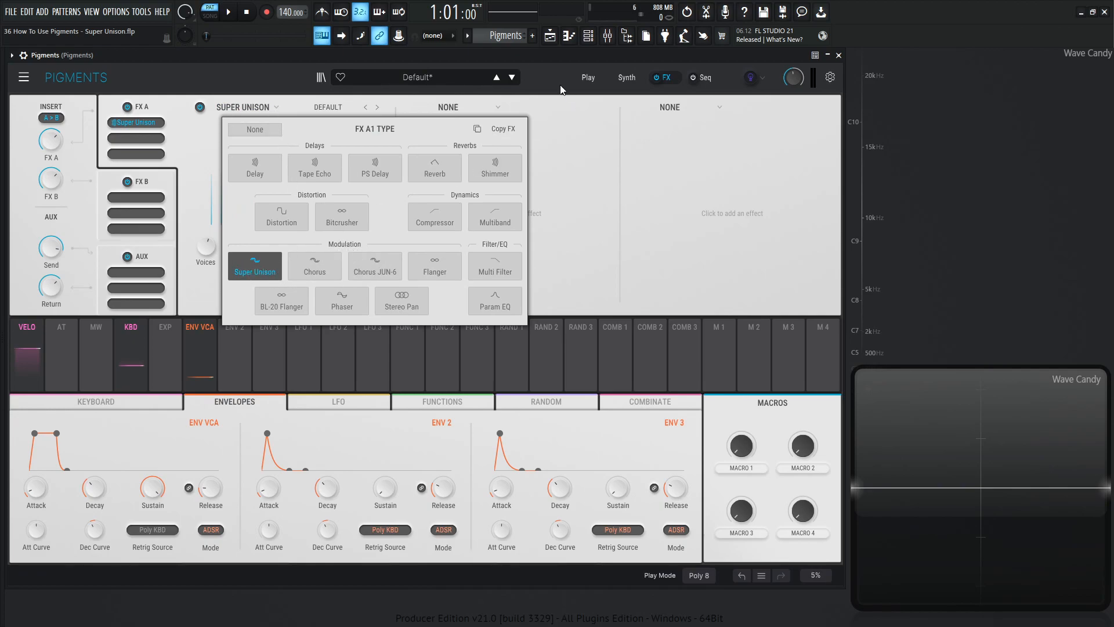
{"action": "left_click", "coordinate": [327, 107]}
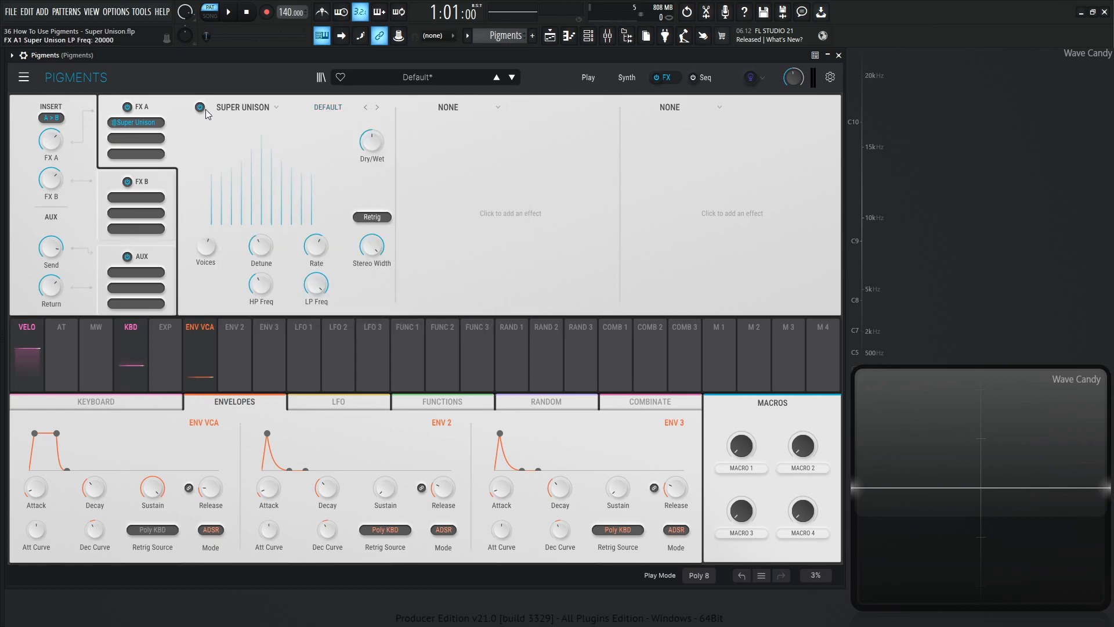
{"action": "left_click", "coordinate": [200, 107]}
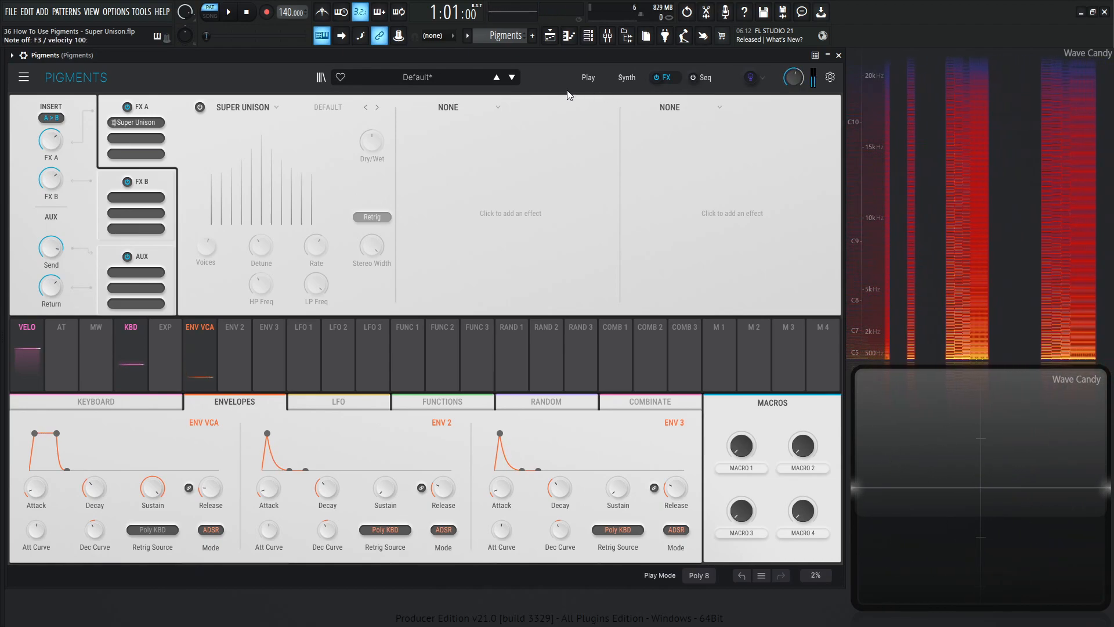
{"action": "left_click", "coordinate": [199, 106]}
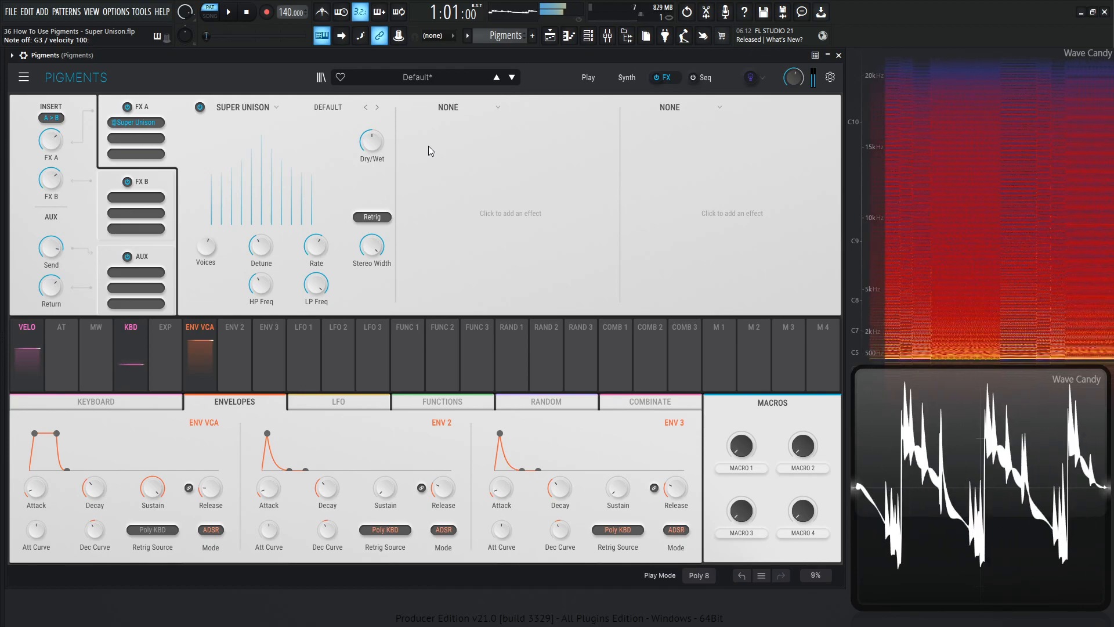
{"action": "mouse_move", "coordinate": [371, 144]}
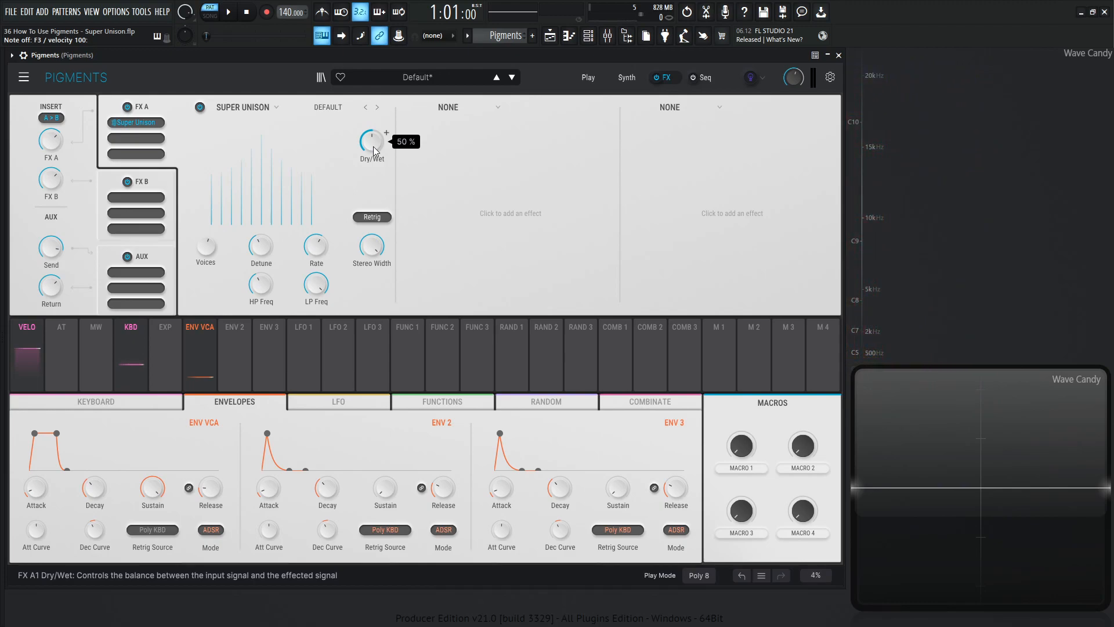
{"action": "mouse_move", "coordinate": [305, 169]}
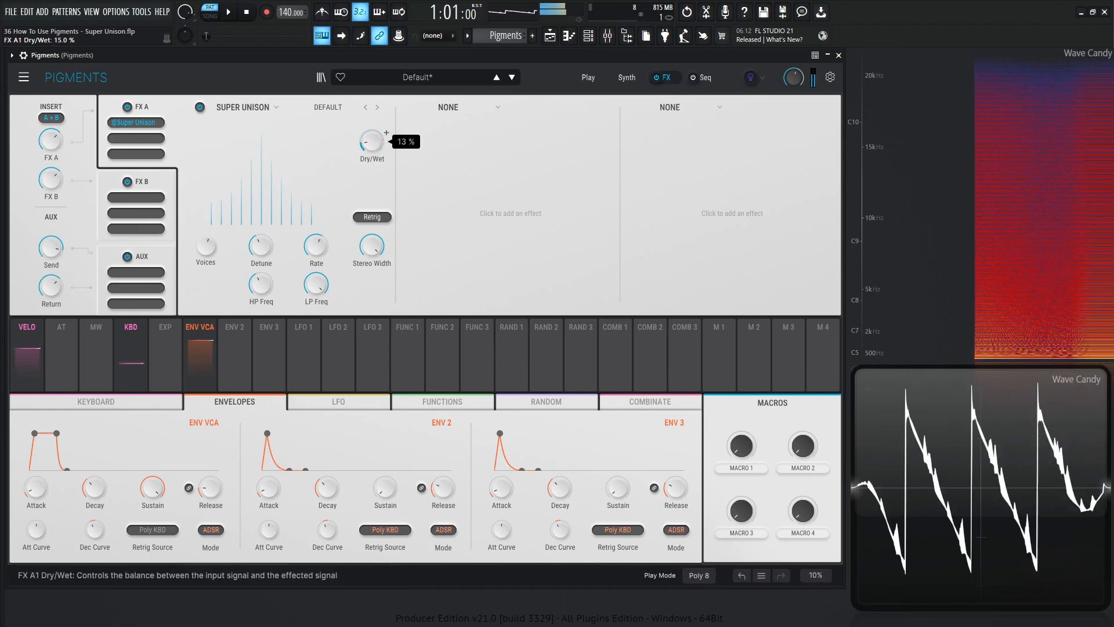
Sweep the Super Unison dry/wet mix and settle it almost fully wet, near 99 percent.
{"action": "left_click_drag", "start_coordinate": [371, 140], "coordinate": [371, 113]}
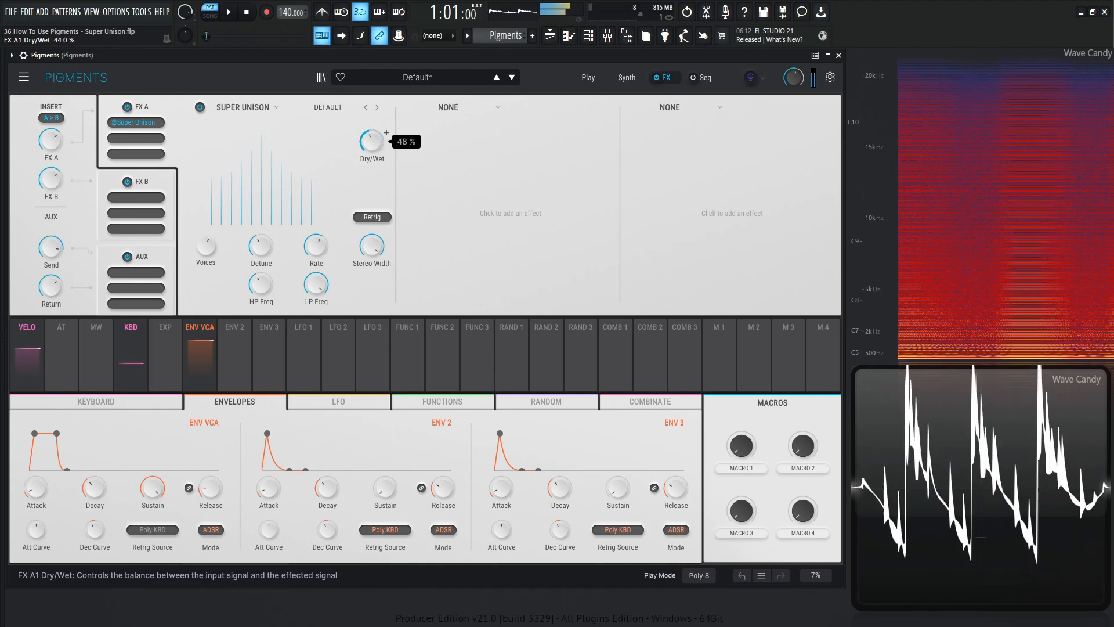
{"action": "left_click_drag", "start_coordinate": [370, 138], "coordinate": [370, 106]}
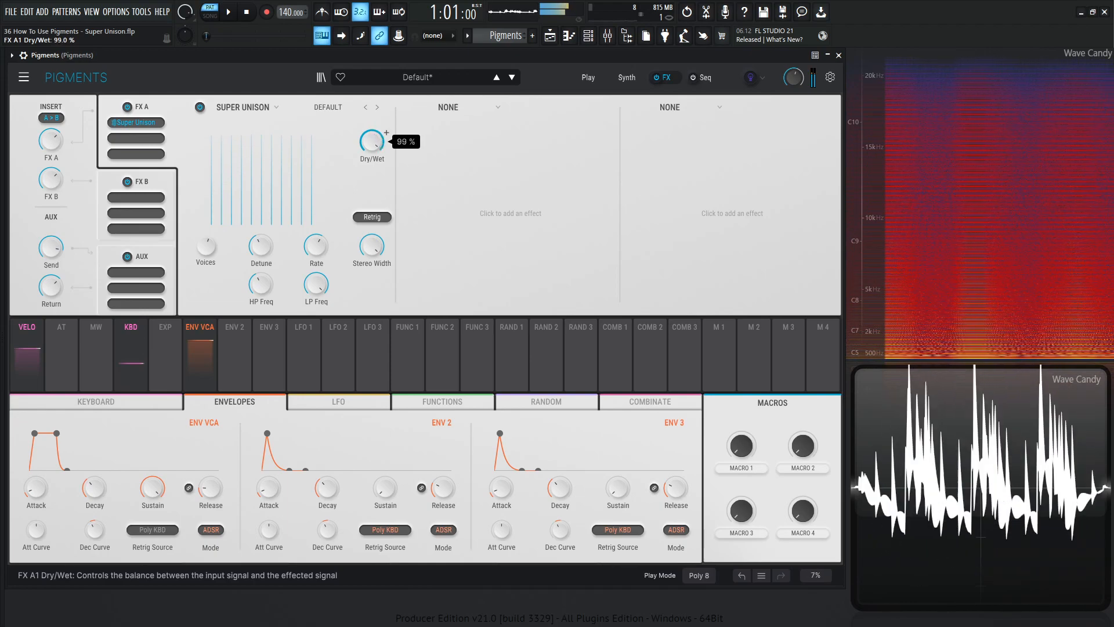
{"action": "left_click_drag", "start_coordinate": [371, 140], "coordinate": [372, 164]}
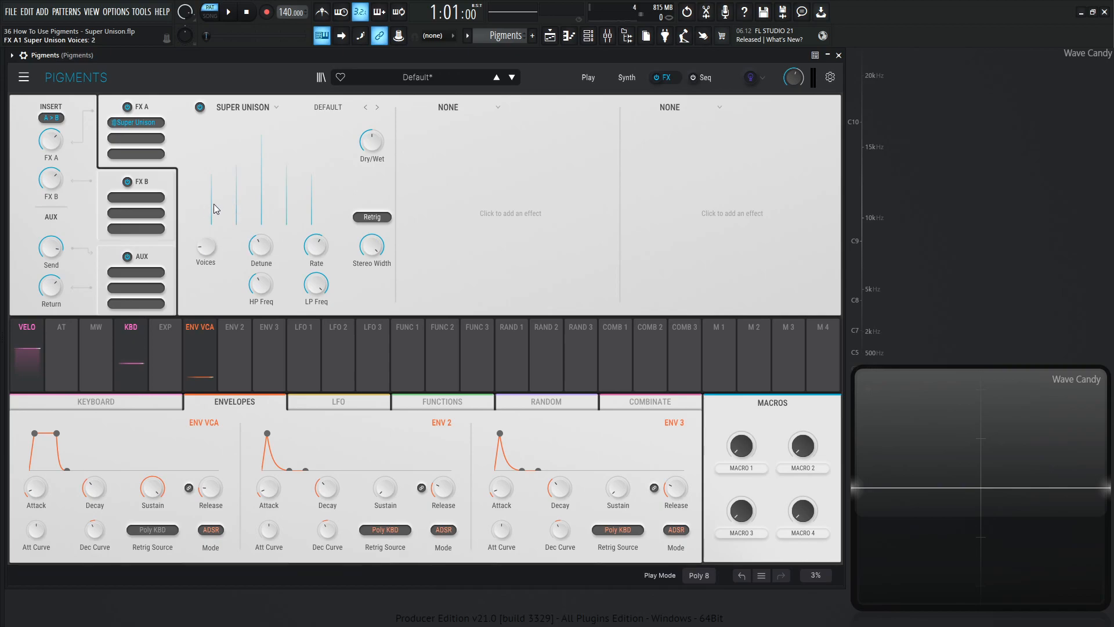
{"action": "mouse_move", "coordinate": [271, 161]}
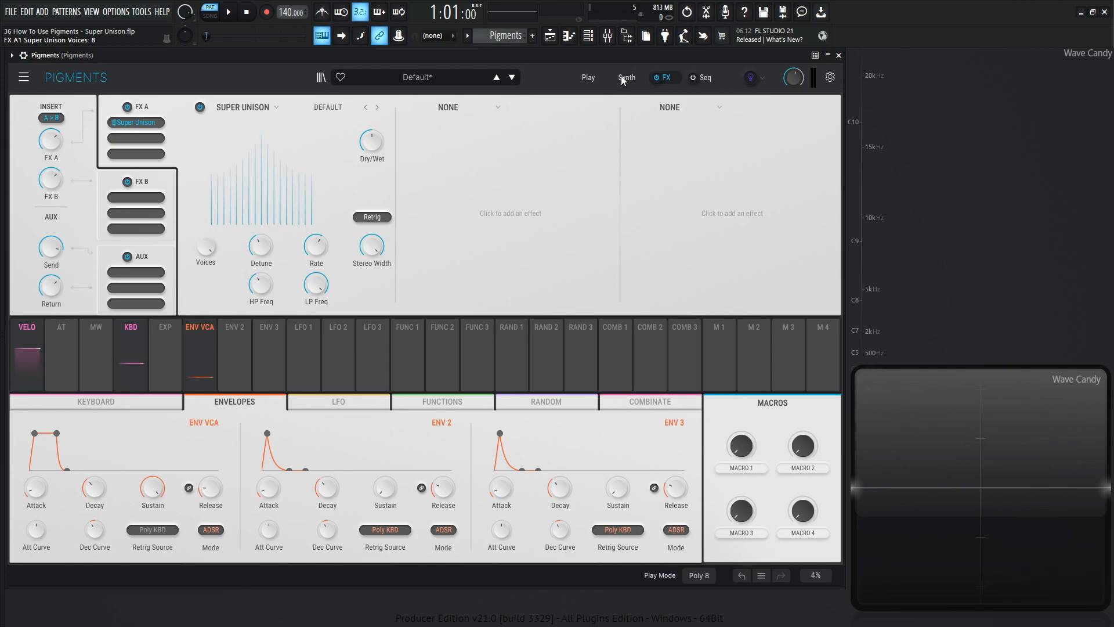
Flip between the Synth engine page and the FX page while setting unison voices.
{"action": "left_click", "coordinate": [627, 77]}
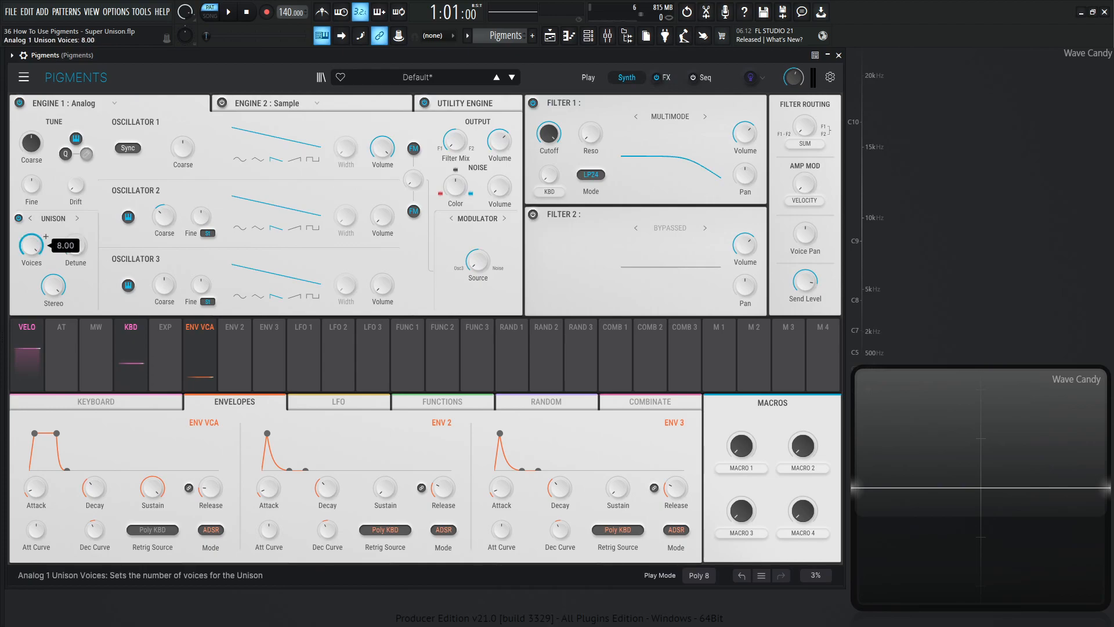
{"action": "left_click", "coordinate": [666, 77]}
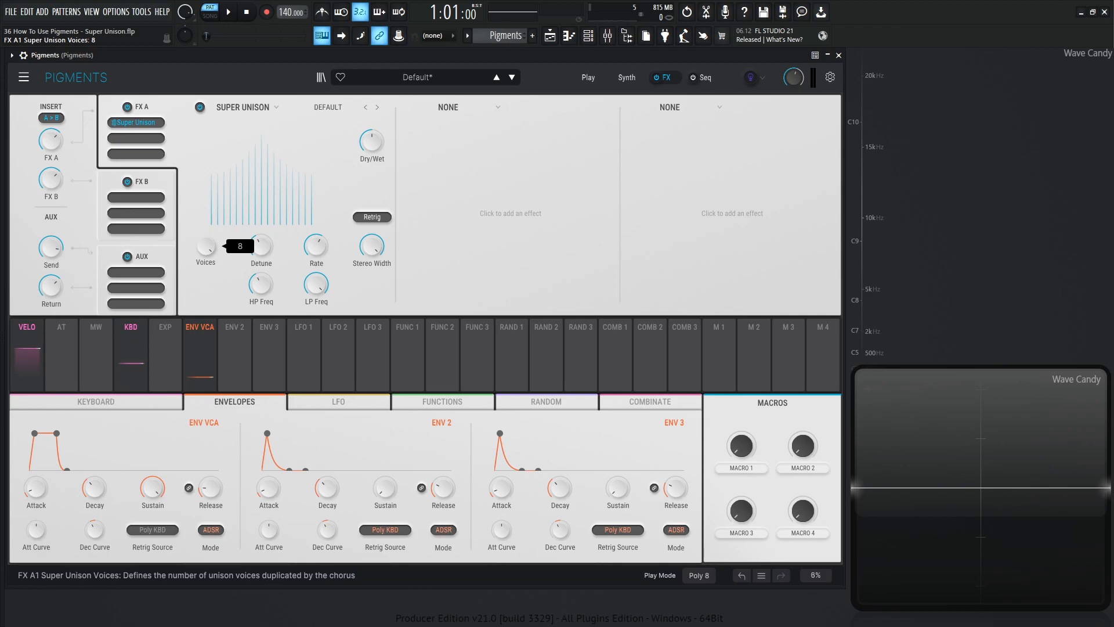
{"action": "left_click", "coordinate": [626, 76]}
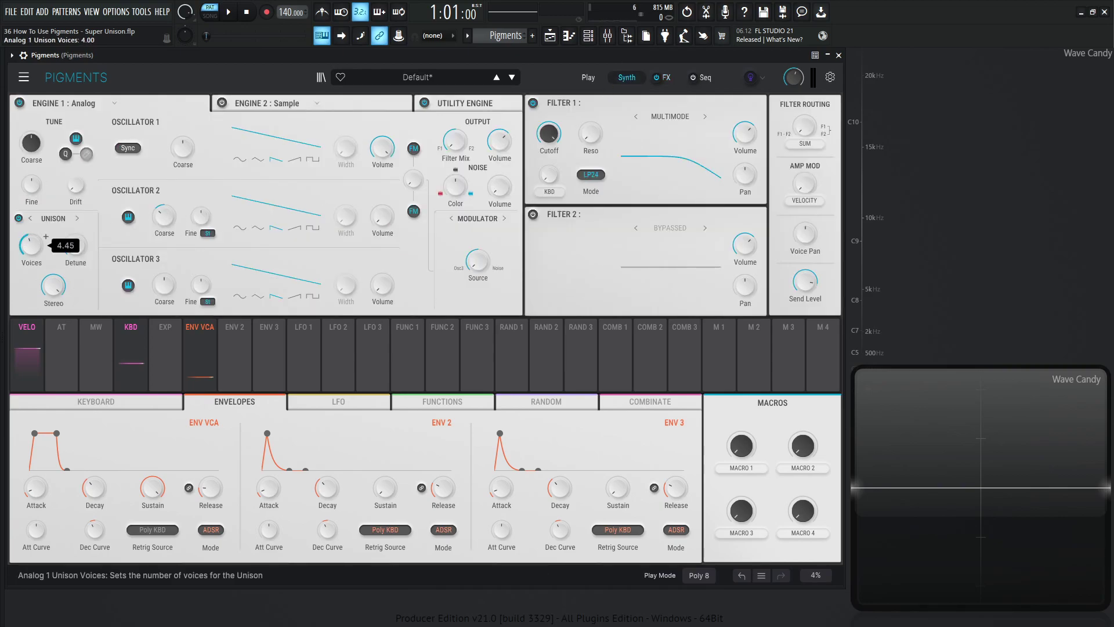
{"action": "left_click", "coordinate": [666, 77]}
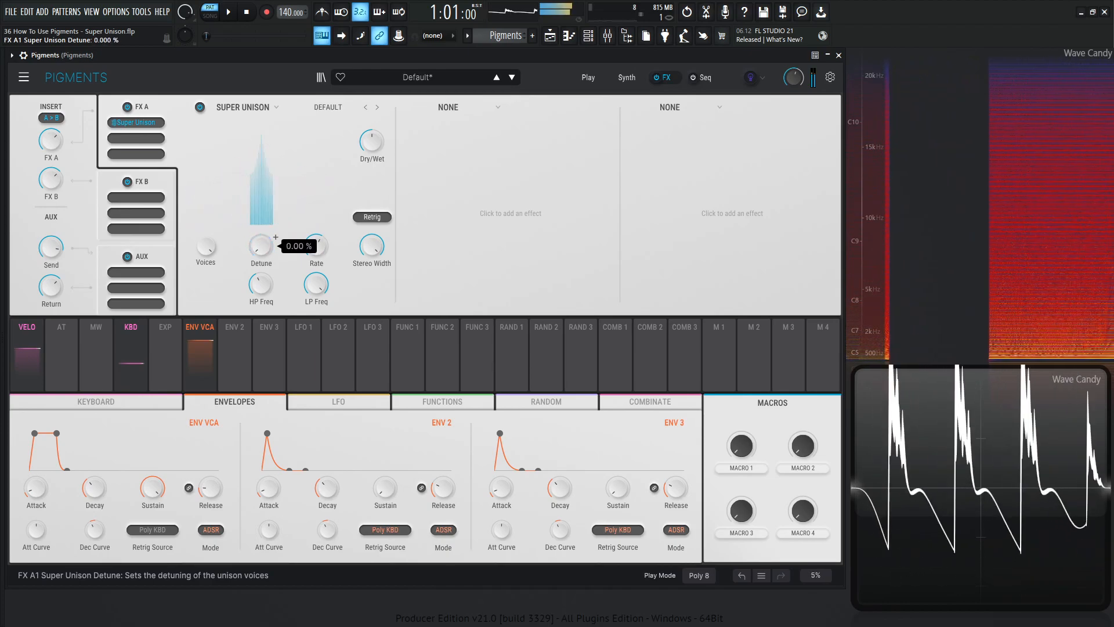
Drop Super Unison detune to 0 percent, then raise it through 28 to about 52 percent.
{"action": "left_click_drag", "start_coordinate": [260, 245], "coordinate": [260, 213]}
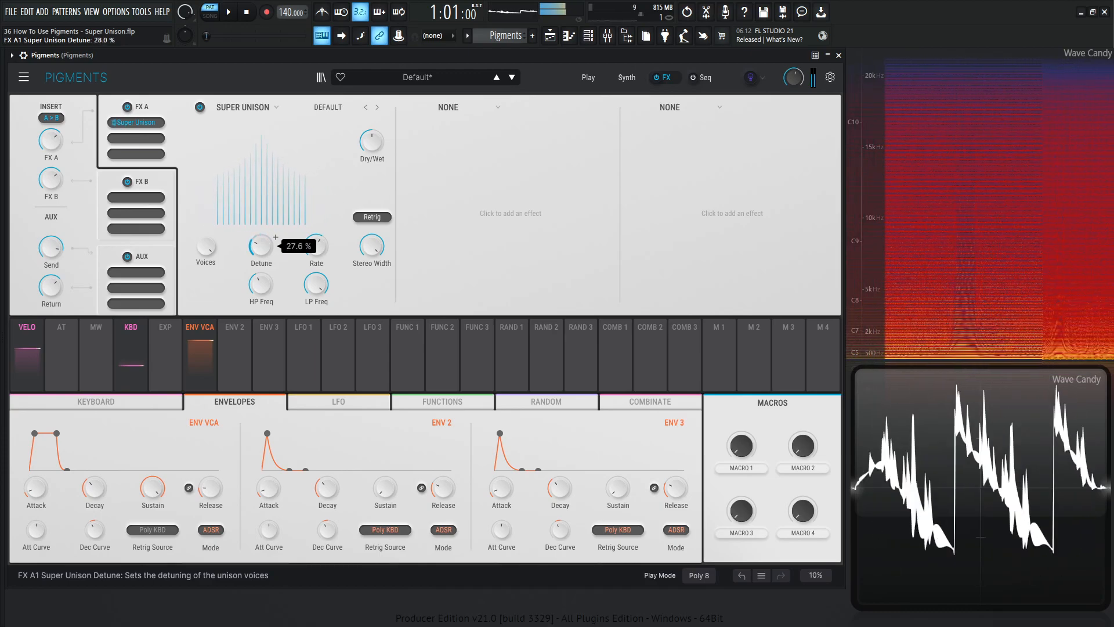
{"action": "left_click_drag", "start_coordinate": [261, 245], "coordinate": [261, 220]}
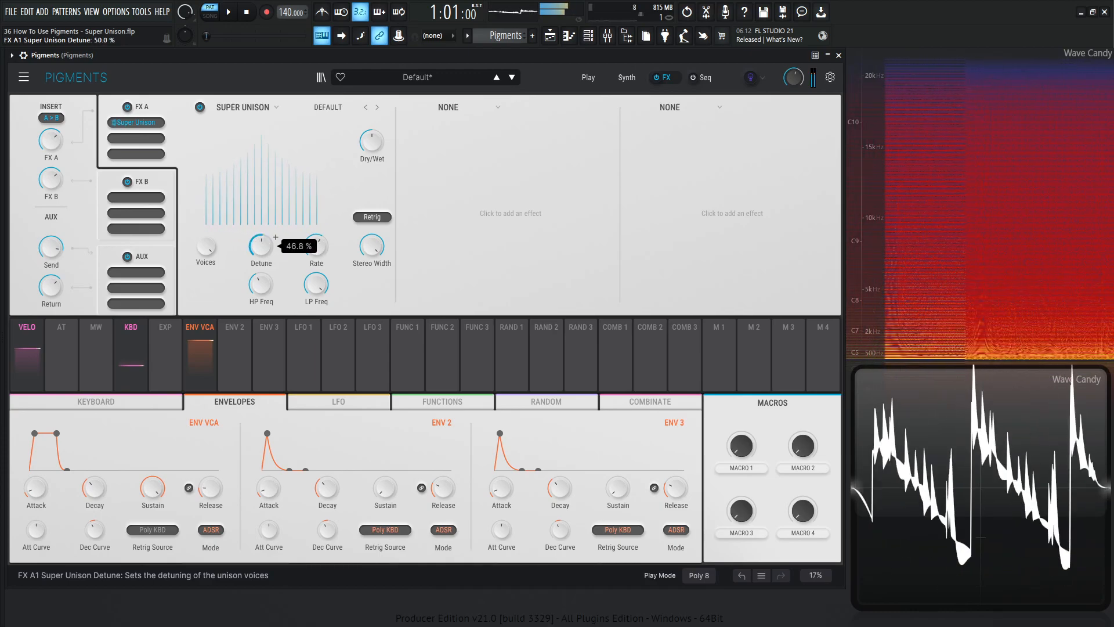
{"action": "left_click_drag", "start_coordinate": [261, 245], "coordinate": [274, 241]}
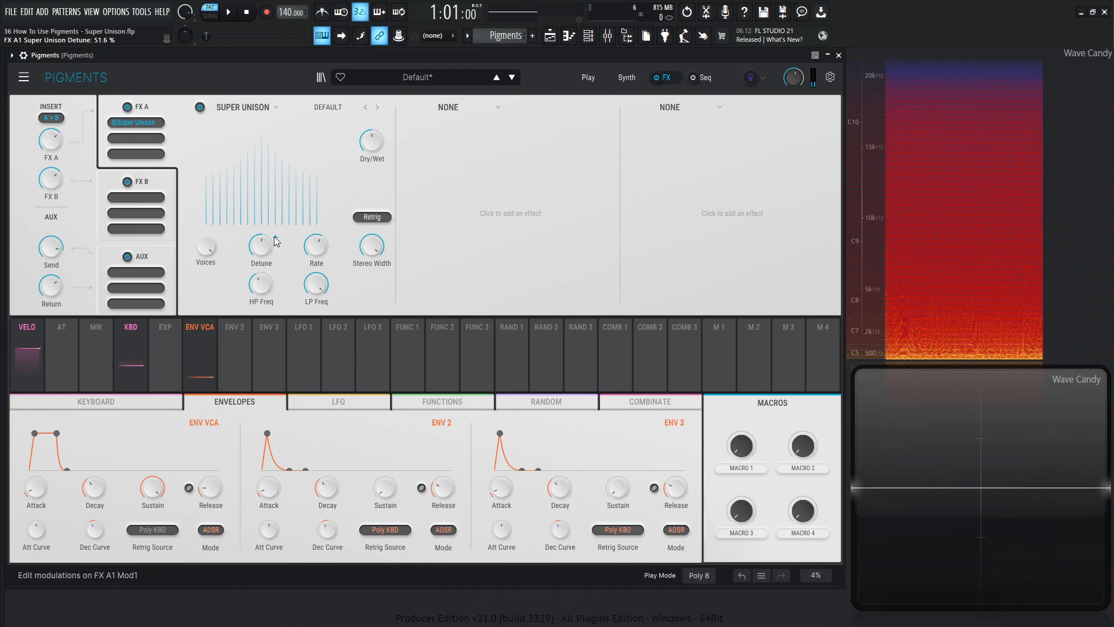
{"action": "mouse_move", "coordinate": [271, 241]}
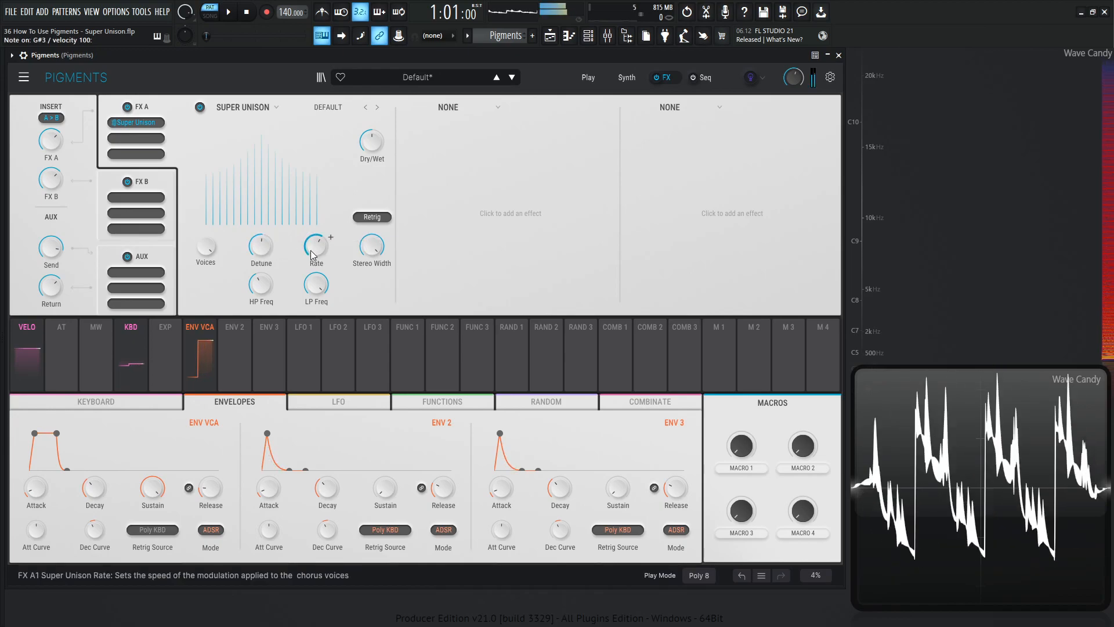
Sweep the Super Unison rate between 0.7 and 1 Hz, settle near 0.18 Hz, and ease detune to 33 percent.
{"action": "left_click_drag", "start_coordinate": [316, 244], "coordinate": [315, 241]}
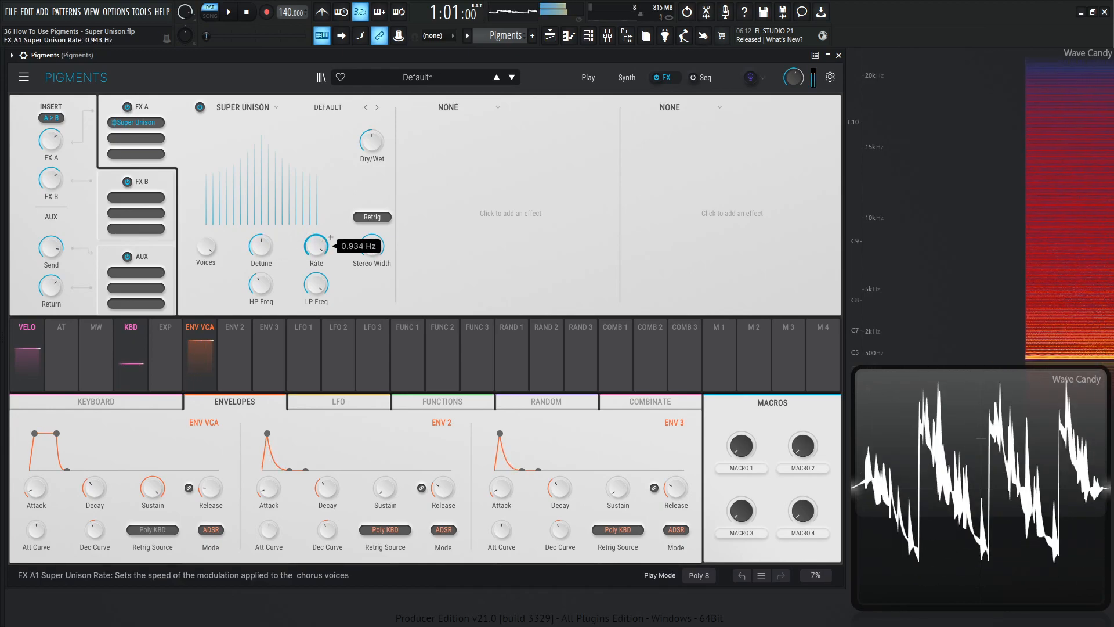
{"action": "left_click_drag", "start_coordinate": [316, 245], "coordinate": [316, 238]}
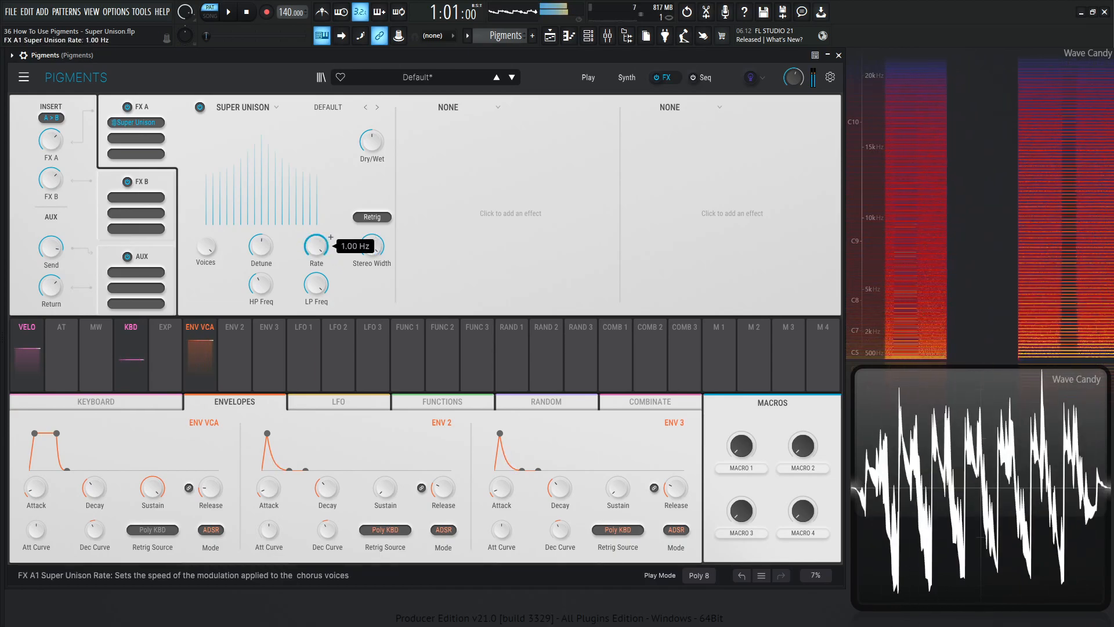
{"action": "left_click_drag", "start_coordinate": [316, 245], "coordinate": [316, 264]}
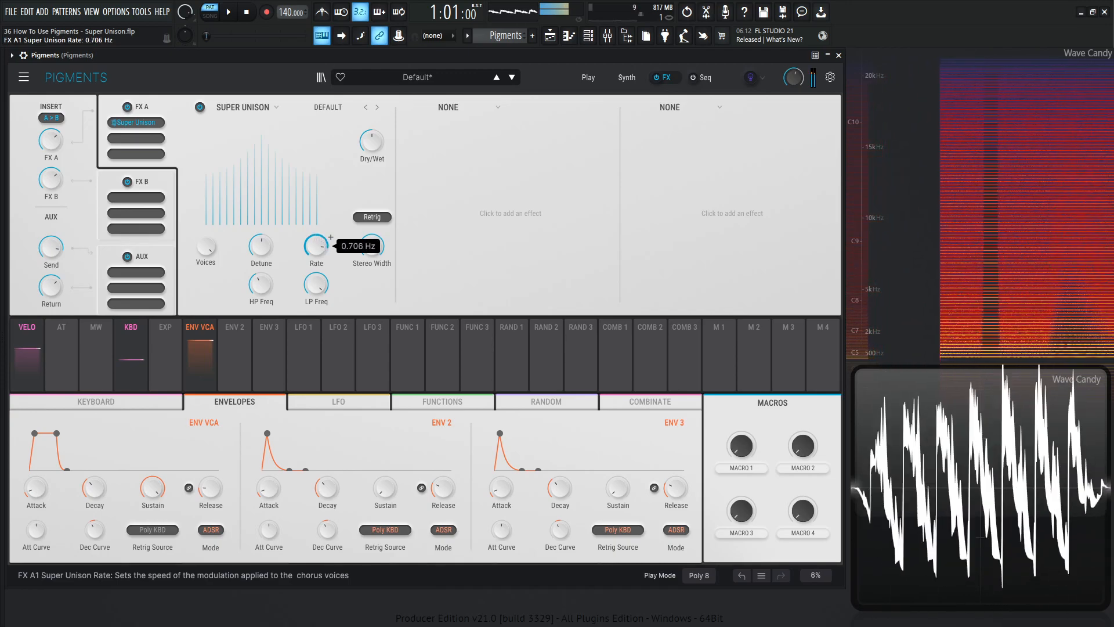
{"action": "left_click_drag", "start_coordinate": [260, 245], "coordinate": [260, 235]}
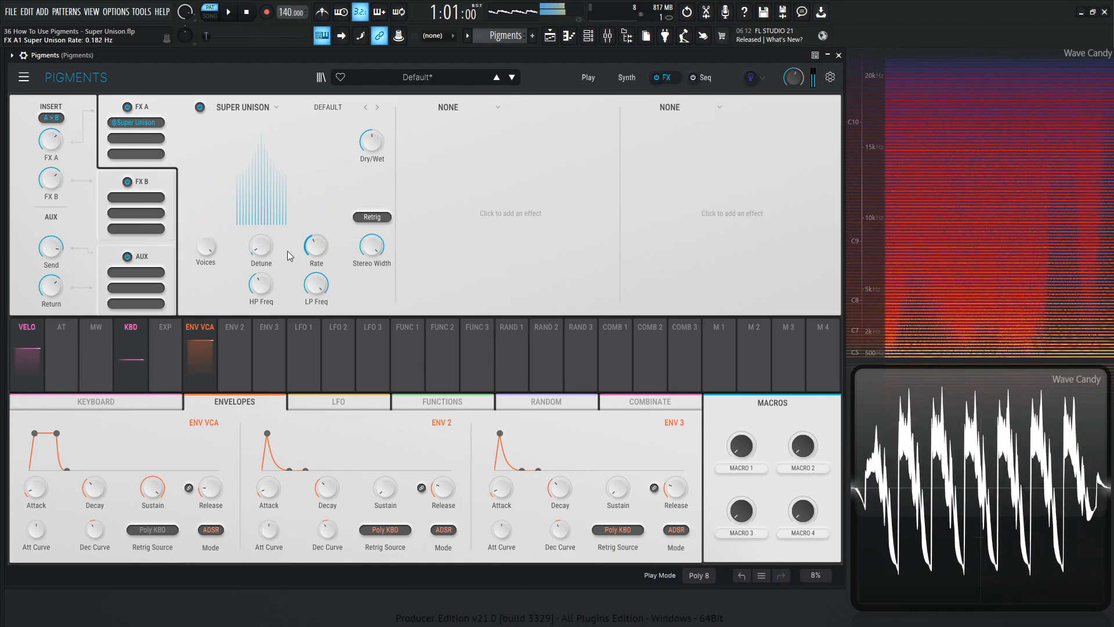
{"action": "left_click_drag", "start_coordinate": [316, 245], "coordinate": [315, 221]}
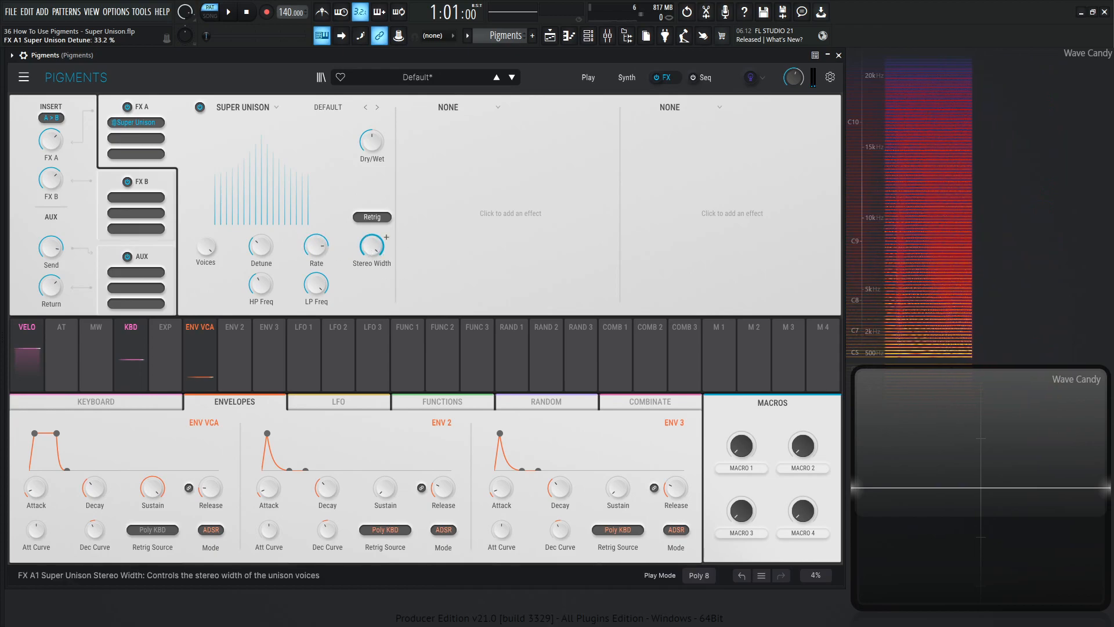
Narrow Super Unison stereo width to 0.00, then widen it through 0.6 back to full 1.00.
{"action": "left_click_drag", "start_coordinate": [371, 246], "coordinate": [371, 284]}
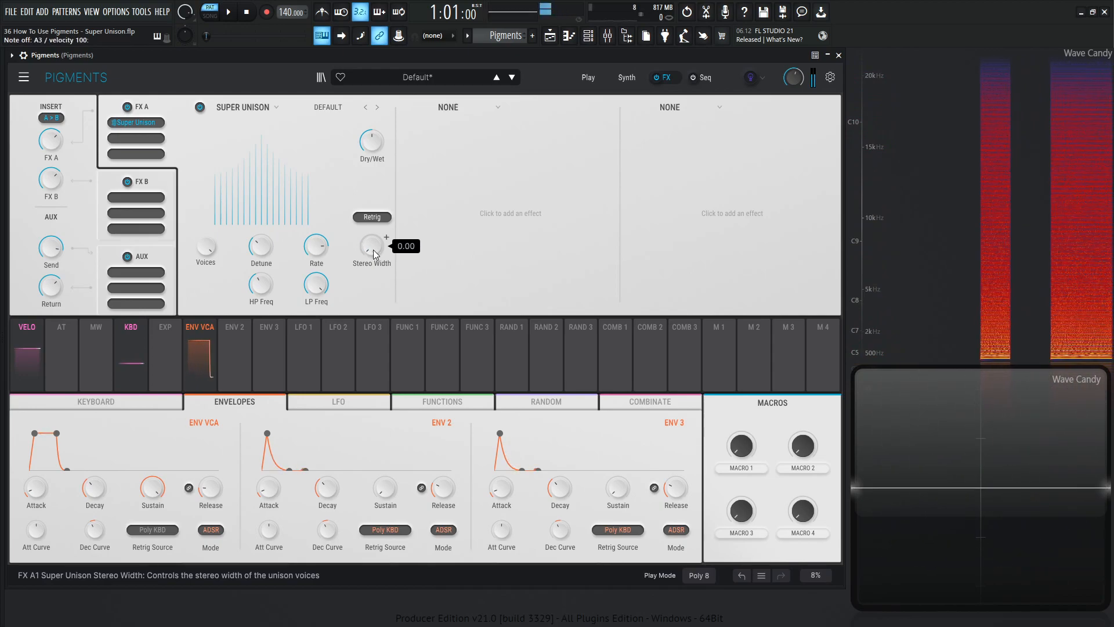
{"action": "left_click_drag", "start_coordinate": [372, 246], "coordinate": [371, 235]}
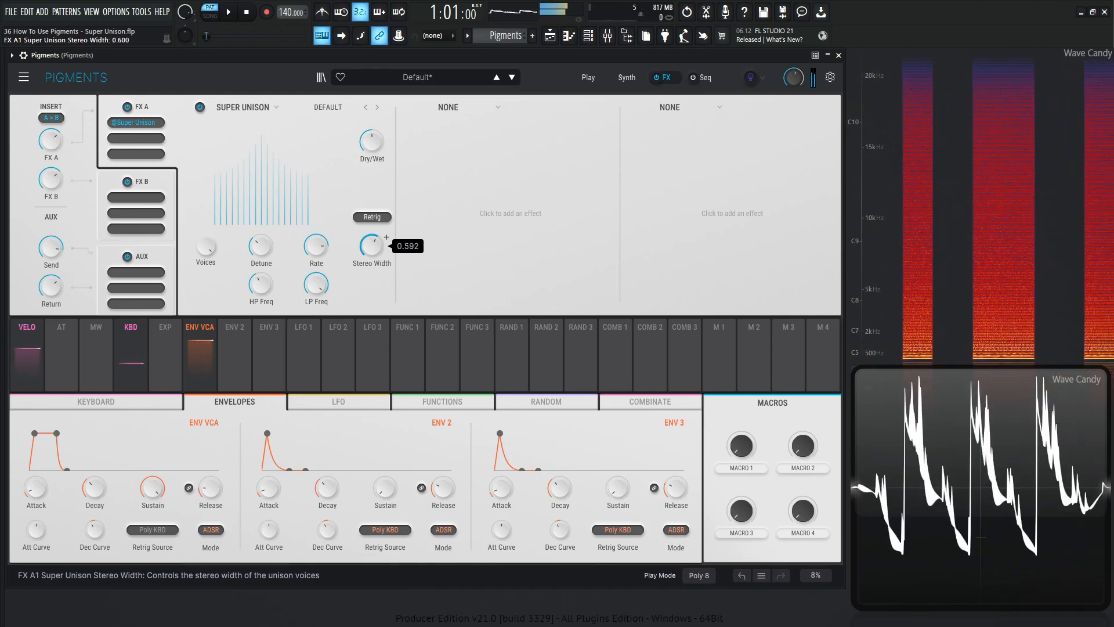
{"action": "left_click_drag", "start_coordinate": [370, 245], "coordinate": [370, 220]}
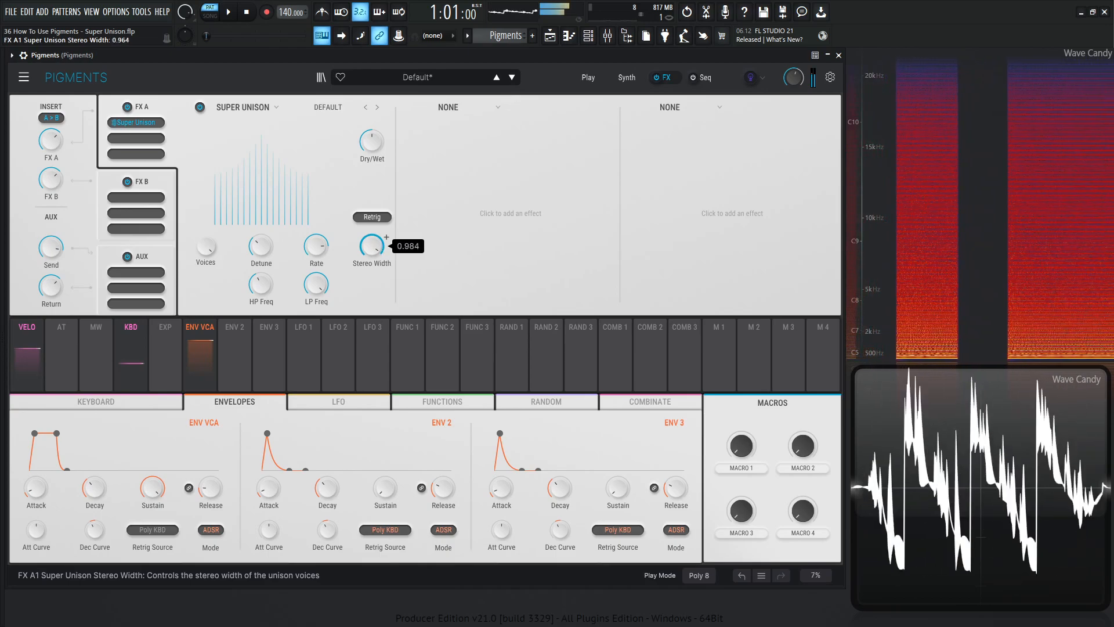
{"action": "left_click_drag", "start_coordinate": [370, 246], "coordinate": [371, 238]}
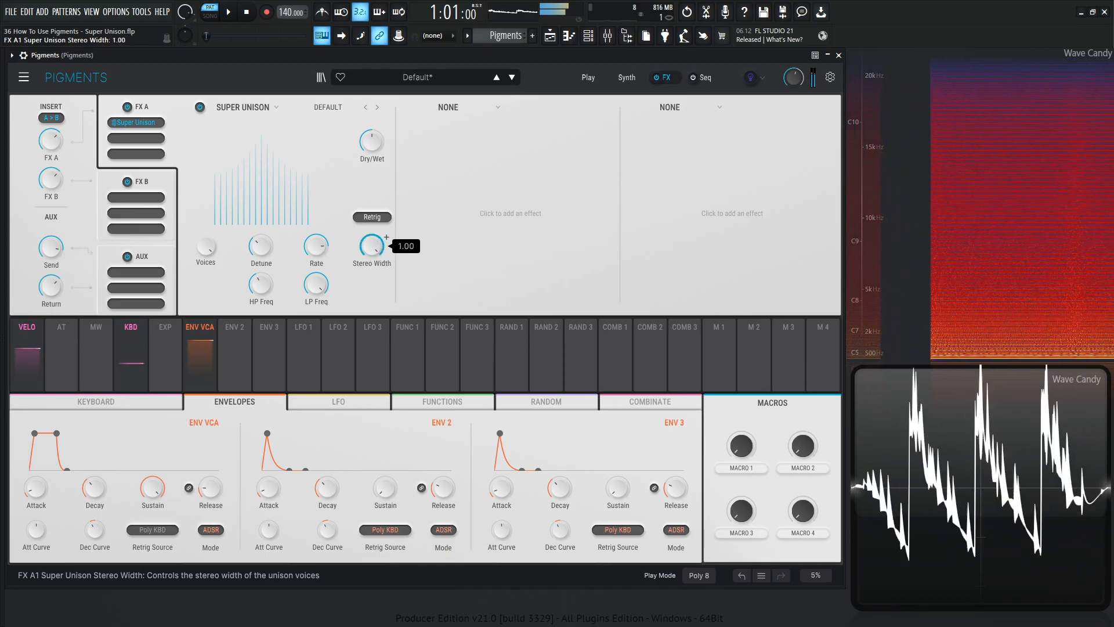
{"action": "mouse_move", "coordinate": [334, 295]}
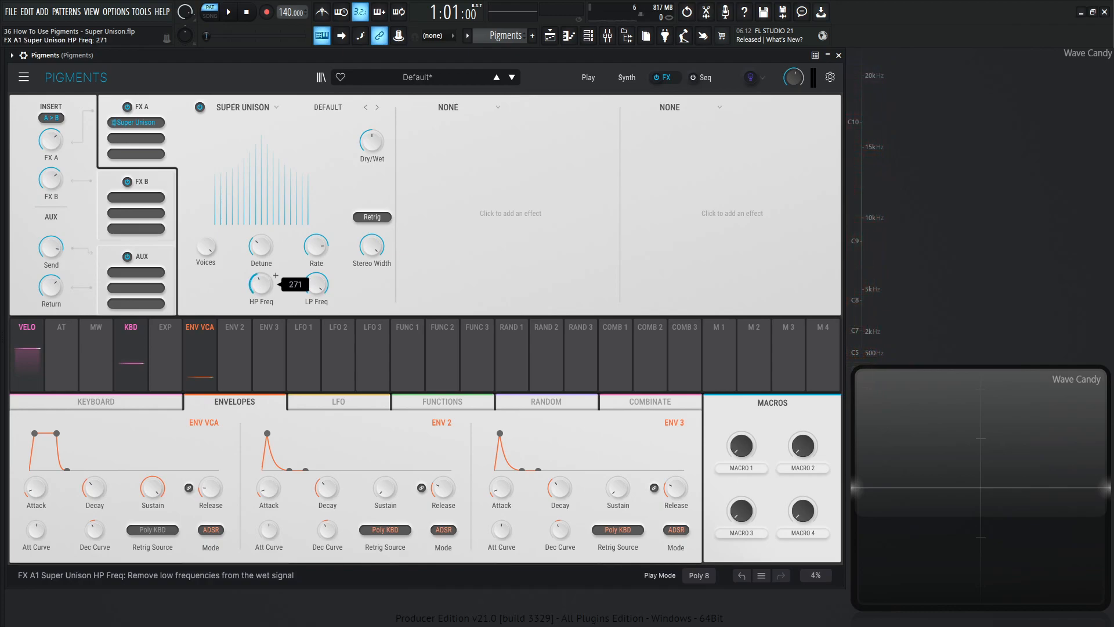
Lower the Super Unison high-pass frequency from about 271 and leave it near 250 Hz.
{"action": "left_click_drag", "start_coordinate": [261, 285], "coordinate": [262, 298]}
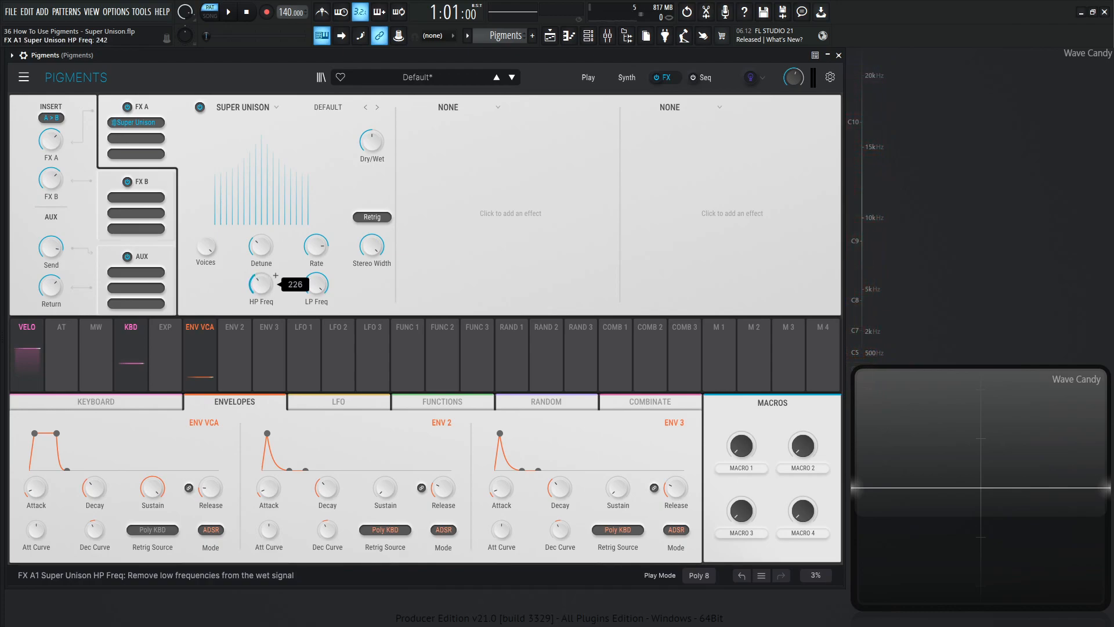
{"action": "left_click_drag", "start_coordinate": [261, 283], "coordinate": [261, 277]}
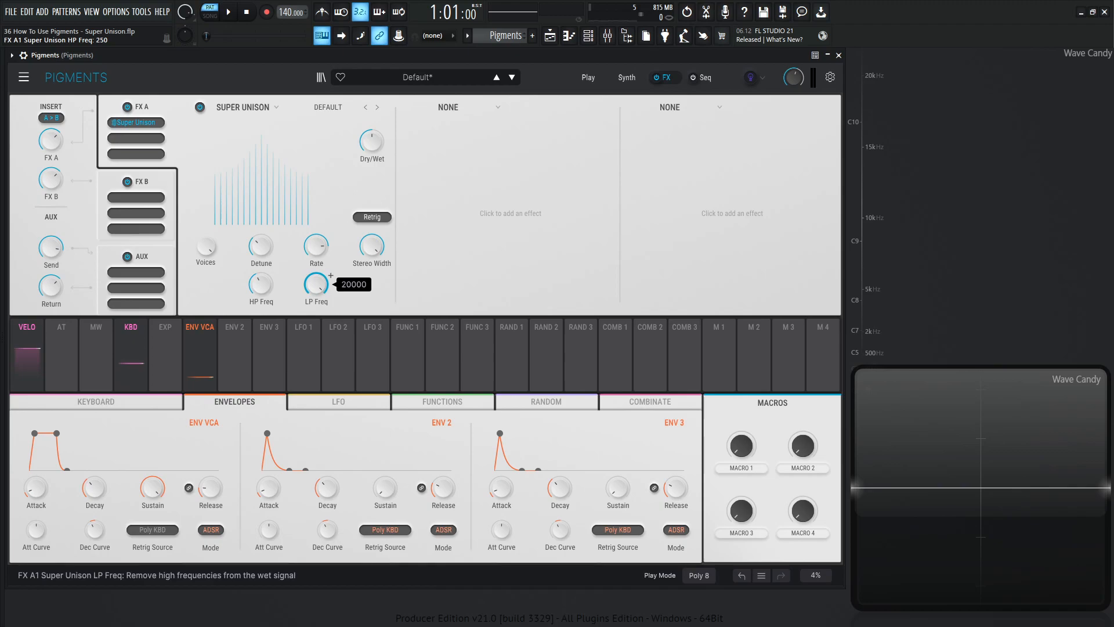
{"action": "mouse_move", "coordinate": [313, 290]}
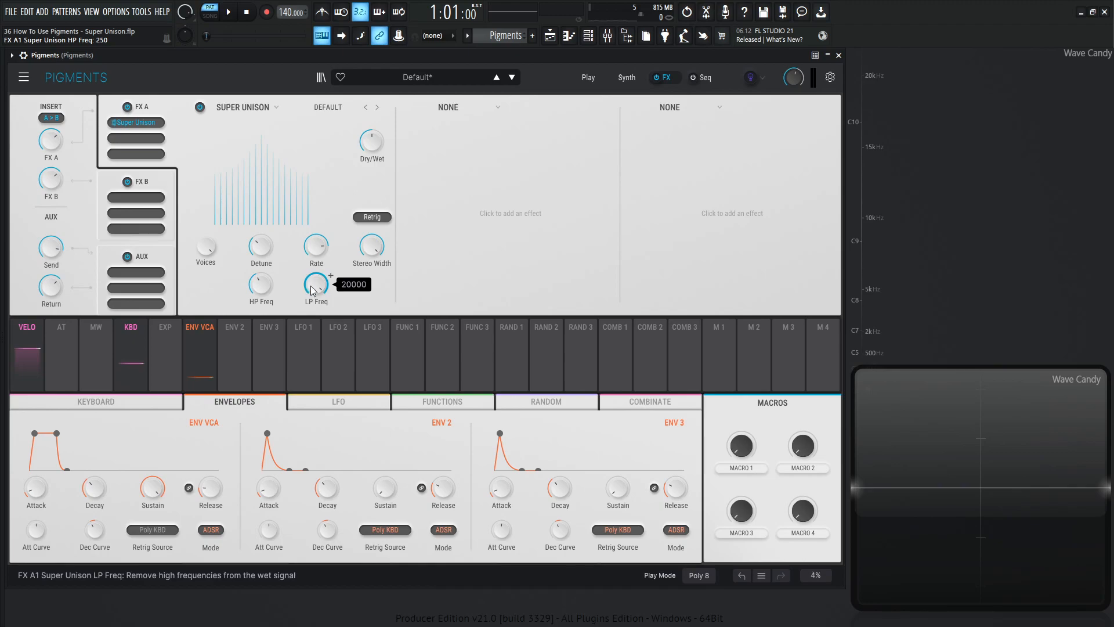
Pull the Super Unison low-pass frequency down from 20000 through 10622 to about 1473.
{"action": "left_click_drag", "start_coordinate": [316, 284], "coordinate": [315, 312]}
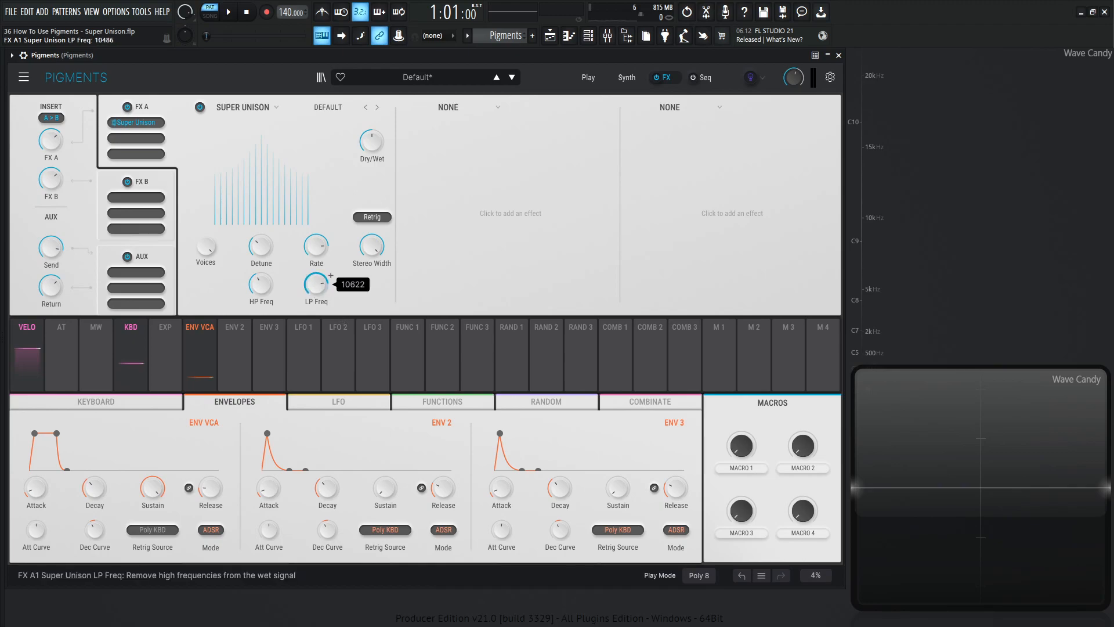
{"action": "left_click_drag", "start_coordinate": [316, 284], "coordinate": [316, 306]}
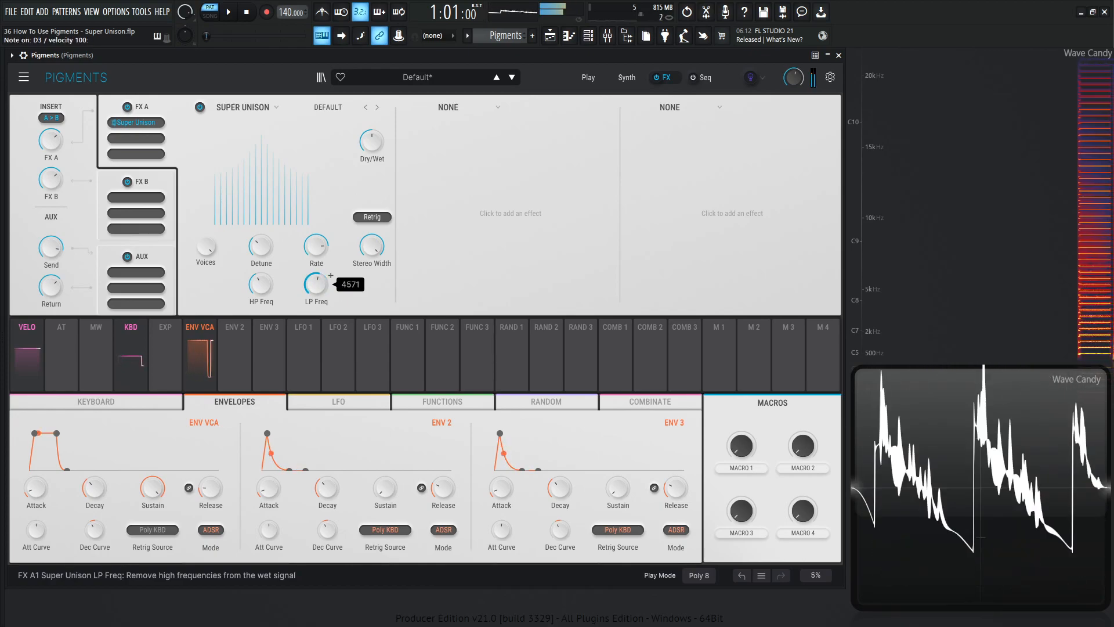
{"action": "left_click_drag", "start_coordinate": [316, 285], "coordinate": [316, 255]}
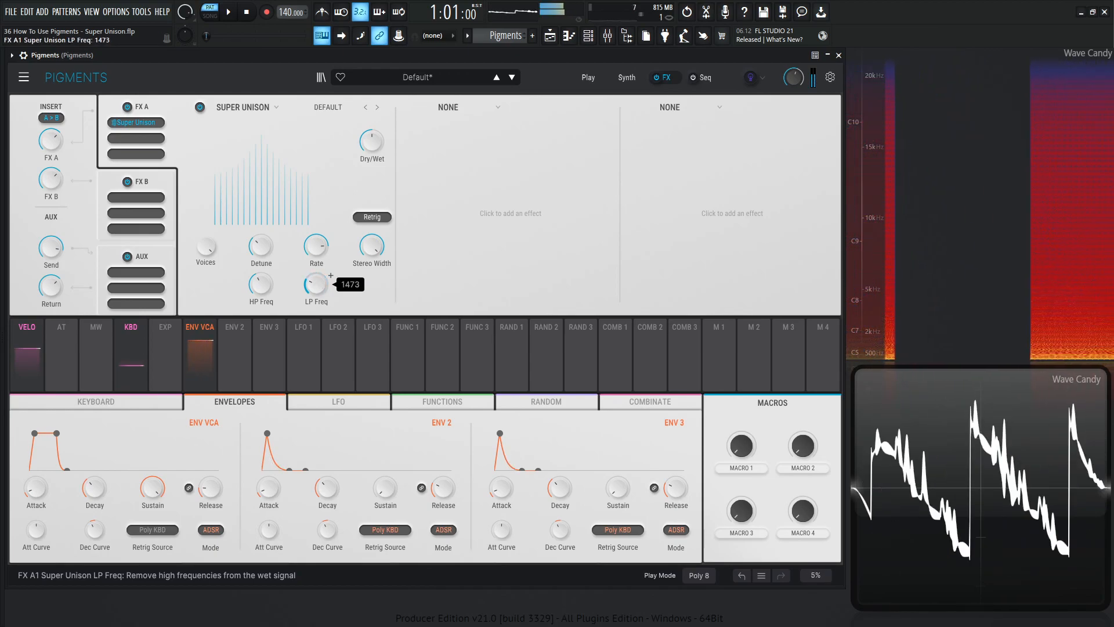
{"action": "left_click_drag", "start_coordinate": [315, 285], "coordinate": [315, 305]}
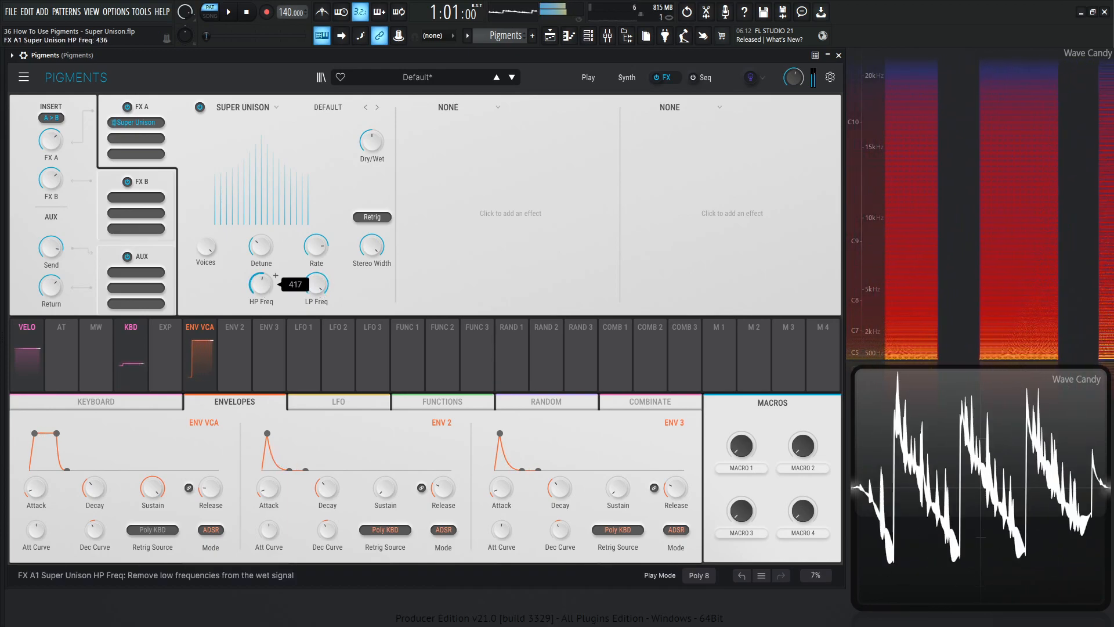
Sweep the high-pass frequency between roughly 230 and 640 Hz while notes play.
{"action": "left_click_drag", "start_coordinate": [261, 283], "coordinate": [261, 305]}
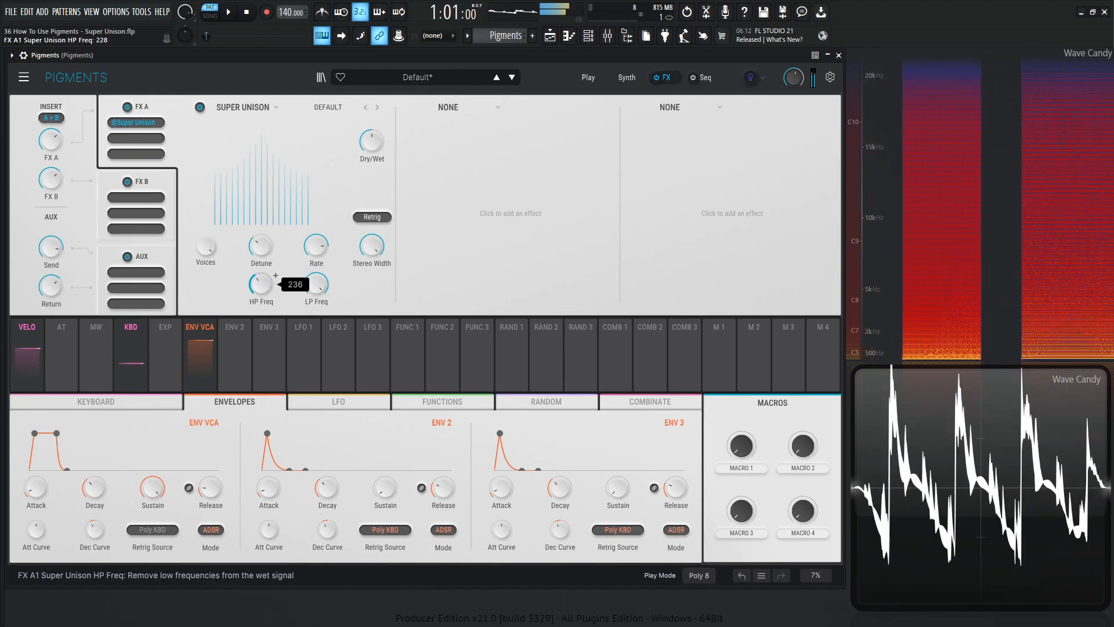
{"action": "left_click_drag", "start_coordinate": [261, 284], "coordinate": [261, 256]}
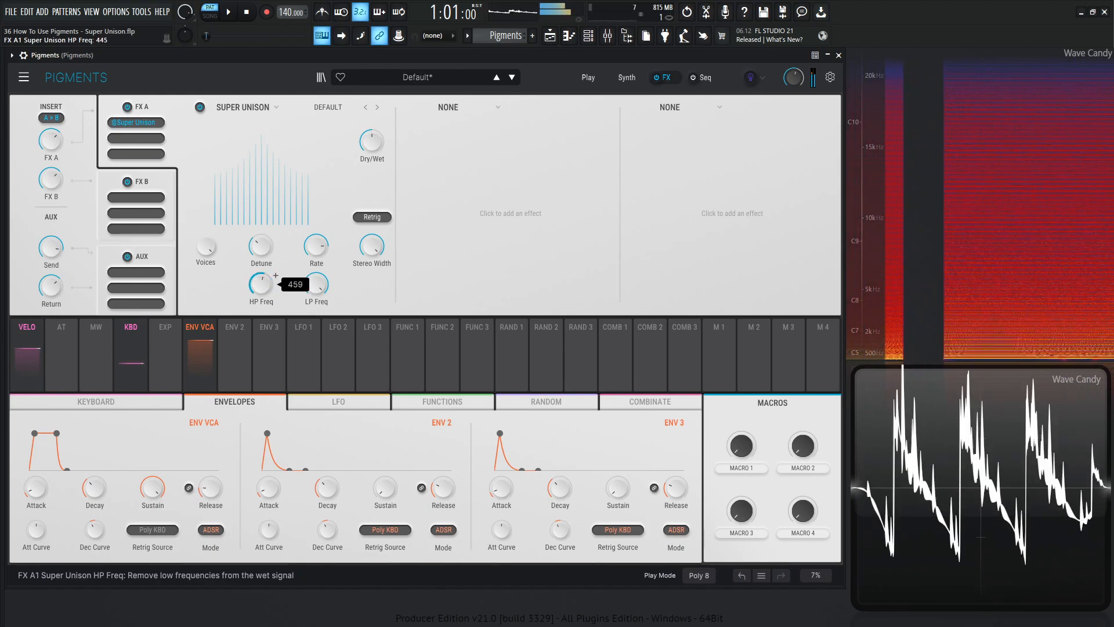
{"action": "left_click_drag", "start_coordinate": [261, 283], "coordinate": [261, 298]}
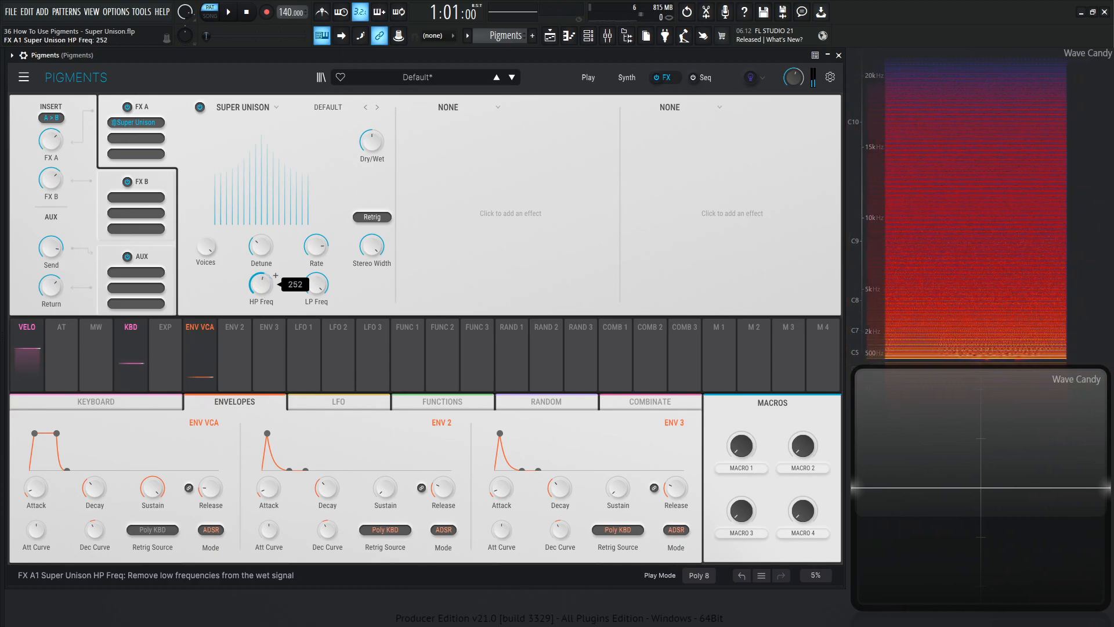
{"action": "left_click_drag", "start_coordinate": [261, 283], "coordinate": [261, 249]}
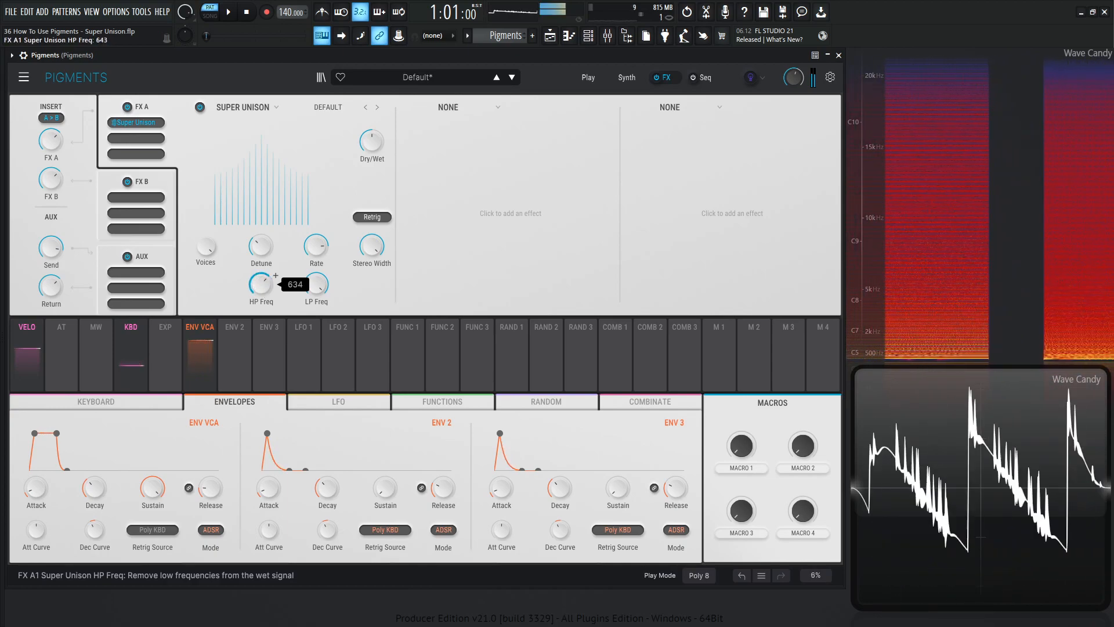
{"action": "left_click_drag", "start_coordinate": [261, 283], "coordinate": [261, 299]}
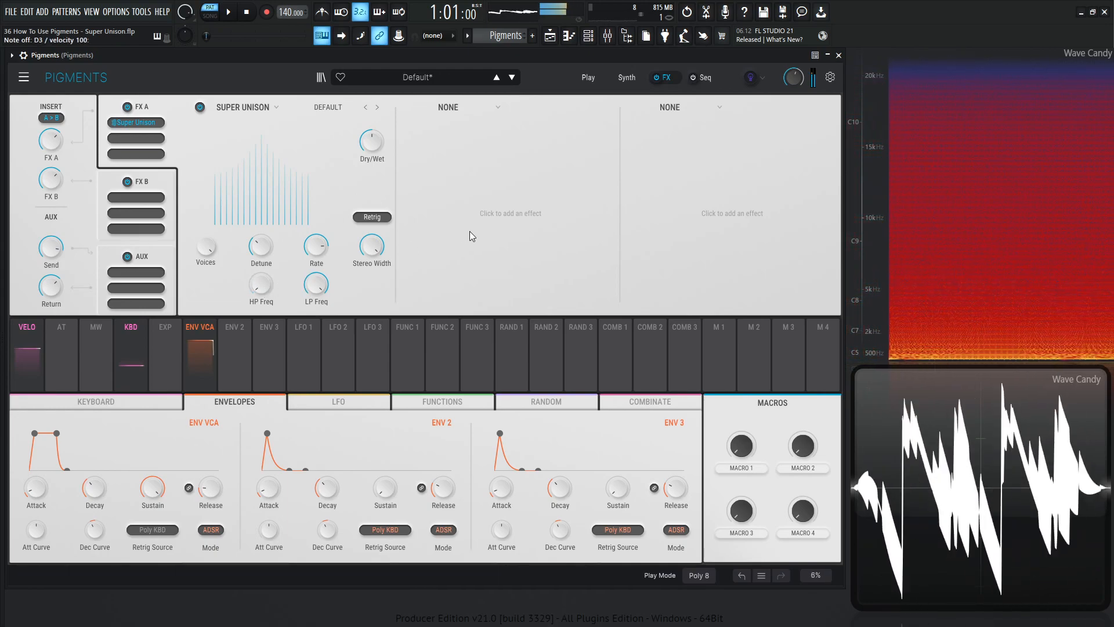
Enable the Retrig option on FX A1's Super Unison module.
{"action": "left_click", "coordinate": [371, 217]}
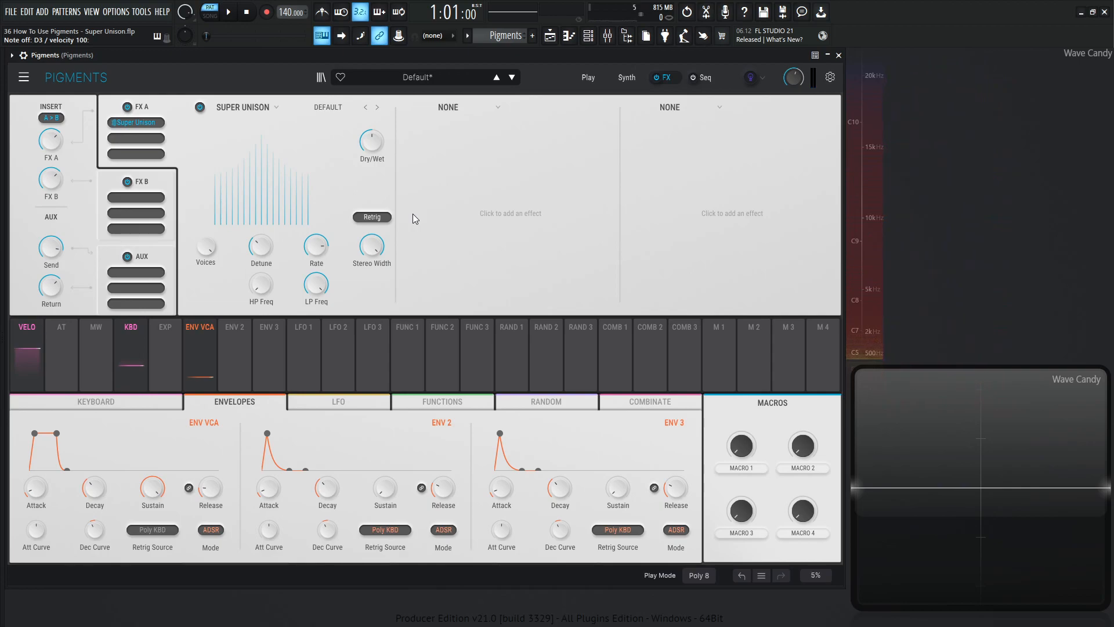
{"action": "left_click", "coordinate": [327, 107]}
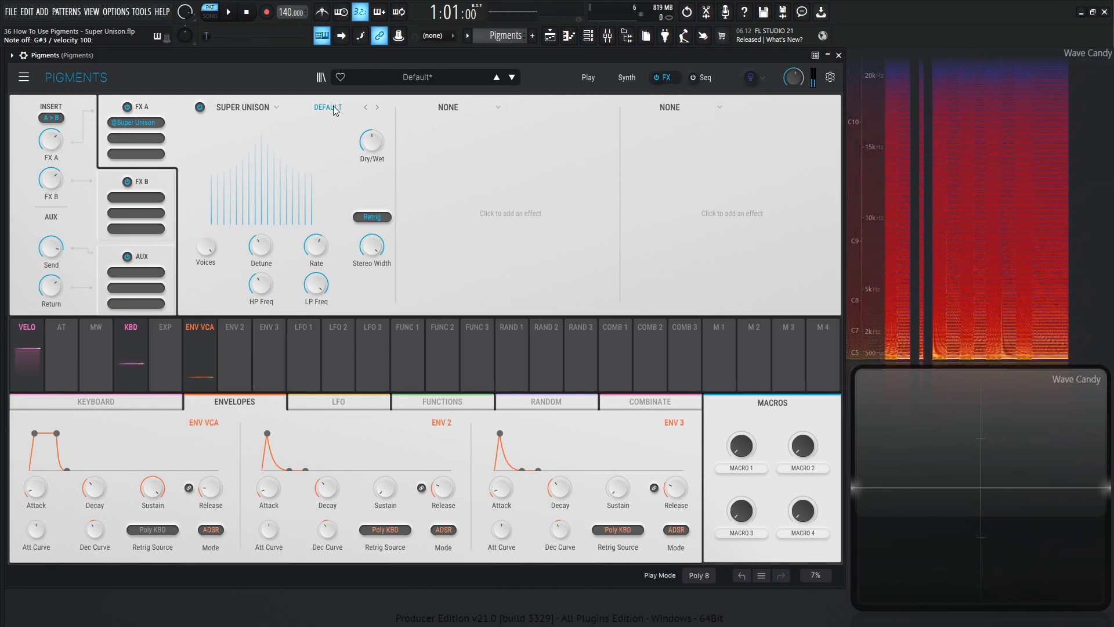
Load the Beehive Super Unison preset, then step to the next preset, Bubbly.
{"action": "left_click", "coordinate": [327, 107]}
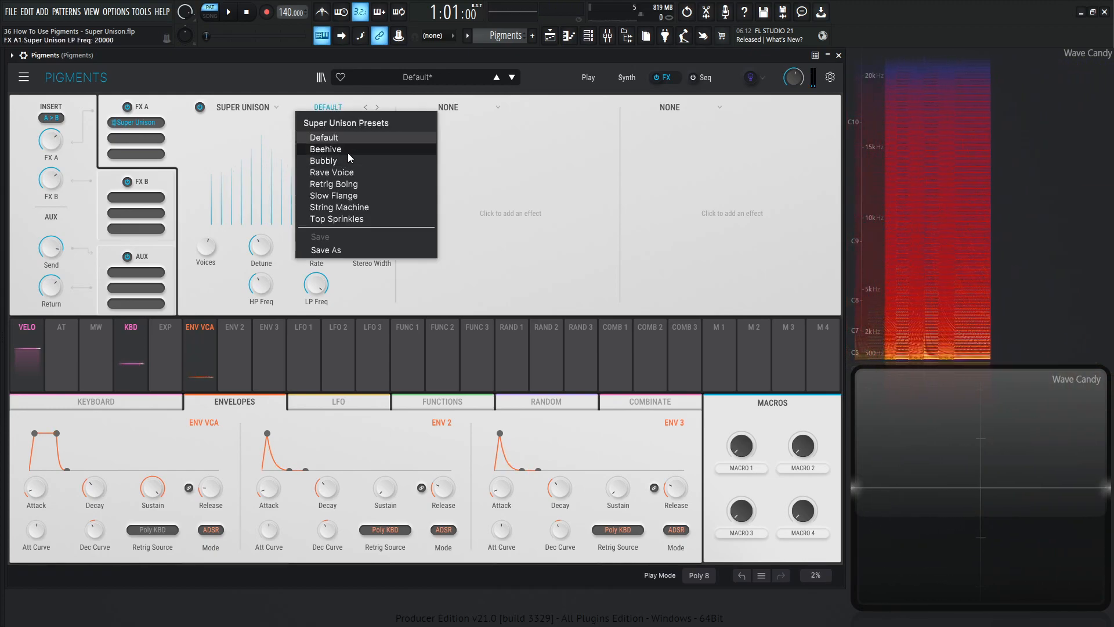
{"action": "left_click", "coordinate": [325, 148]}
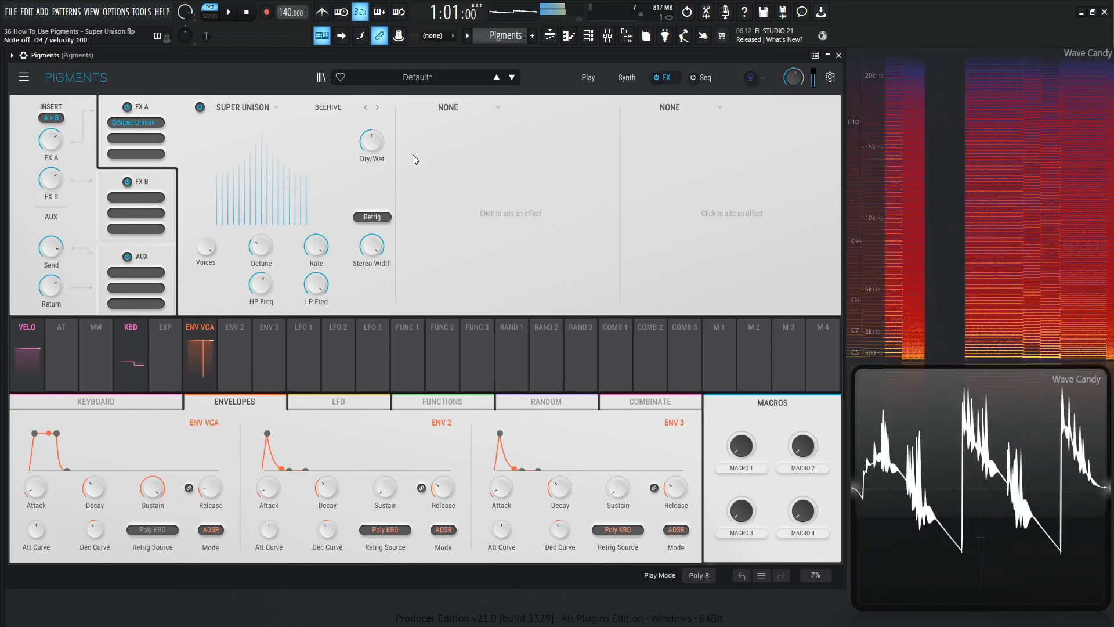
{"action": "left_click", "coordinate": [377, 107]}
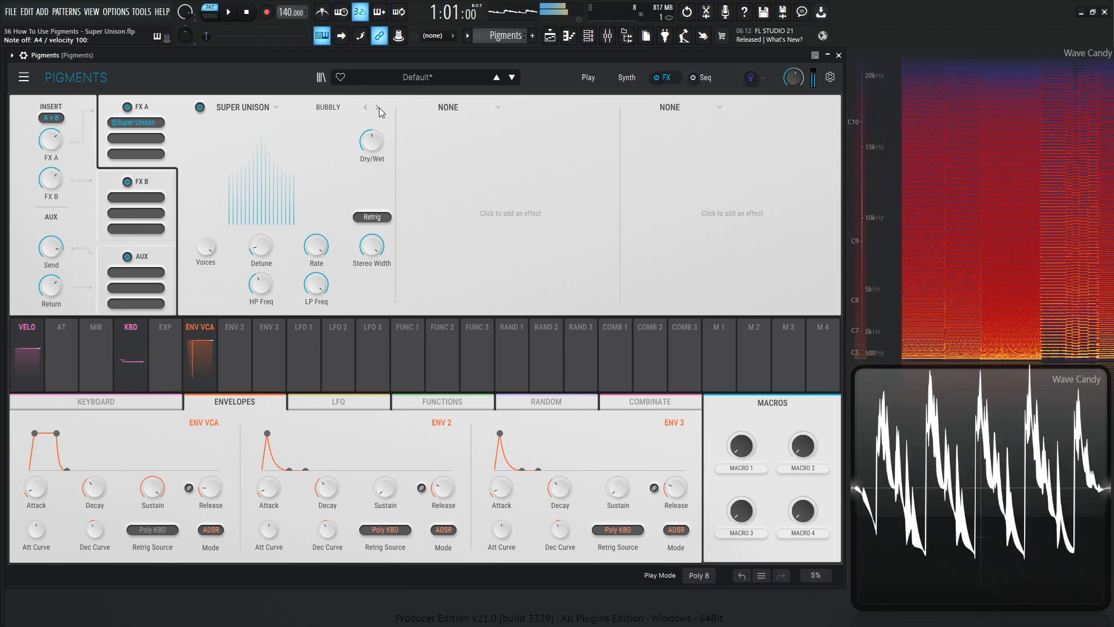
Step through the Rave Voice, Retrig Boing, Slow Flange and String Machine presets while notes play.
{"action": "left_click", "coordinate": [378, 106]}
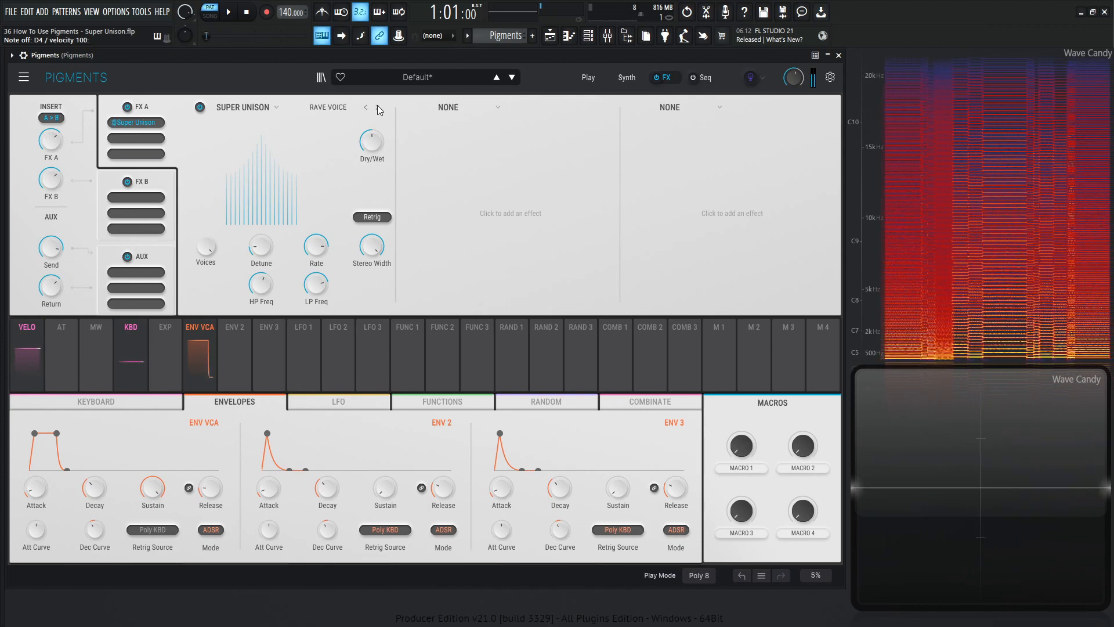
{"action": "left_click", "coordinate": [379, 107]}
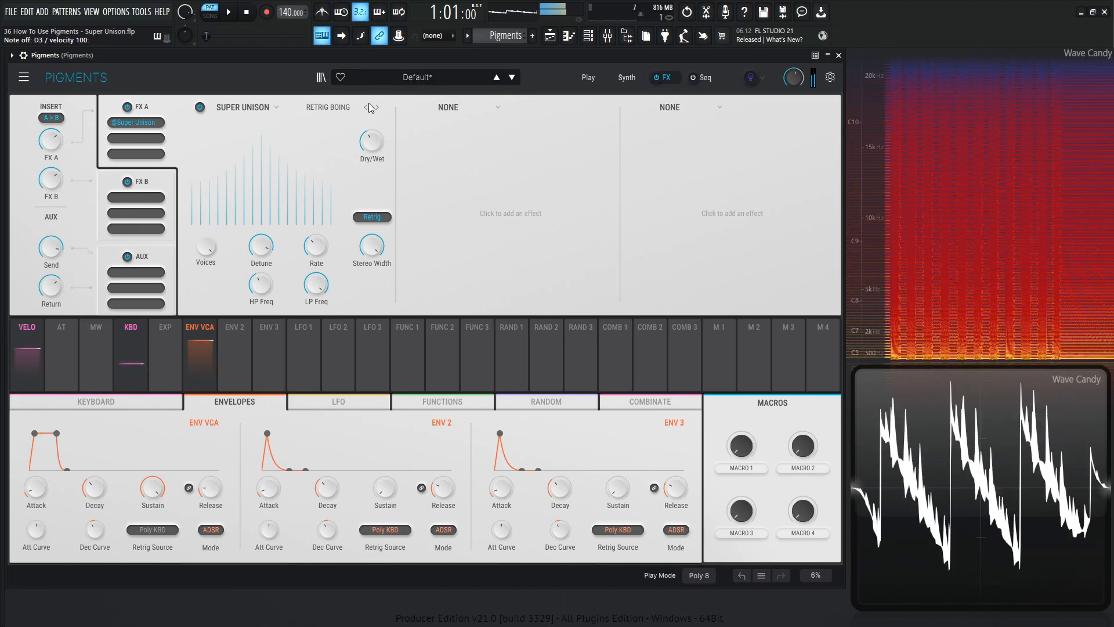
{"action": "left_click", "coordinate": [377, 108]}
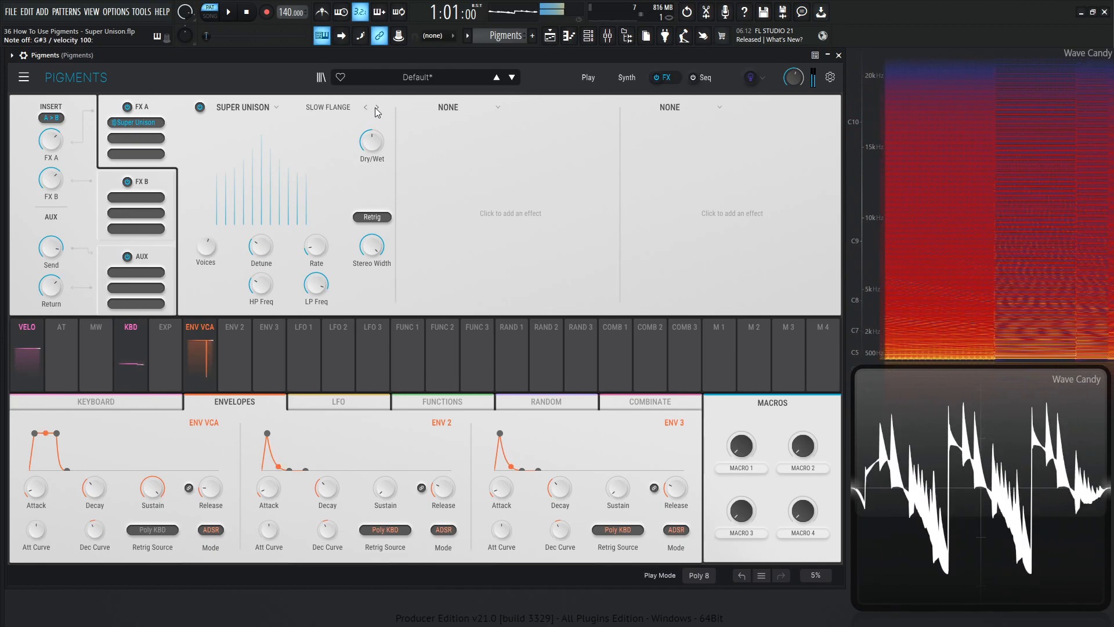
{"action": "left_click", "coordinate": [376, 107]}
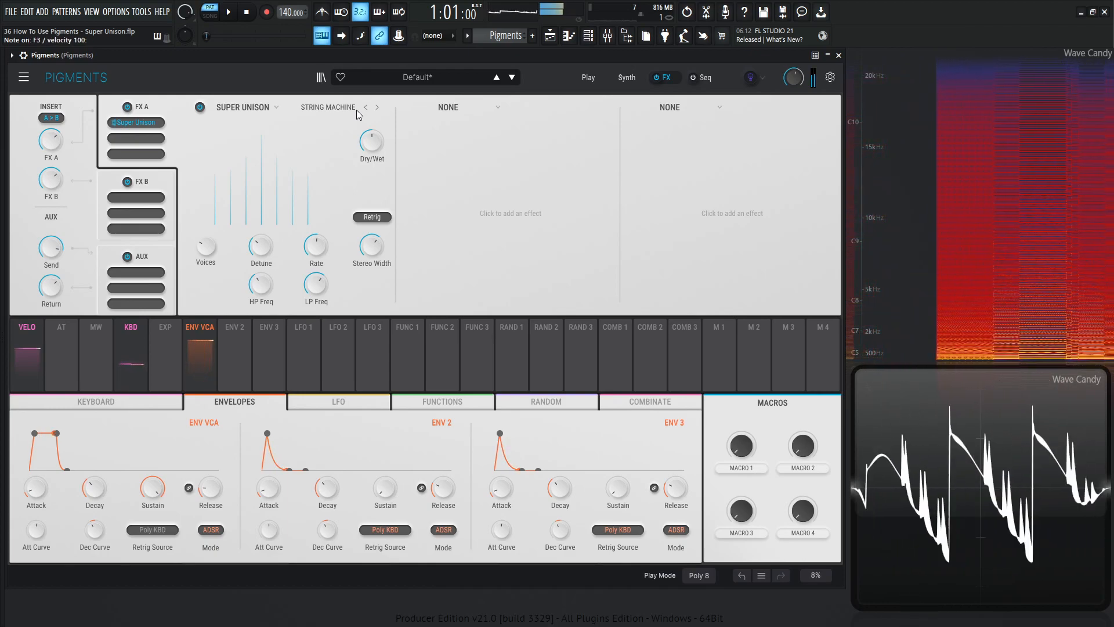
Load the Top Sprinkles preset into FX A1's Super Unison from the preset list.
{"action": "left_click", "coordinate": [327, 107]}
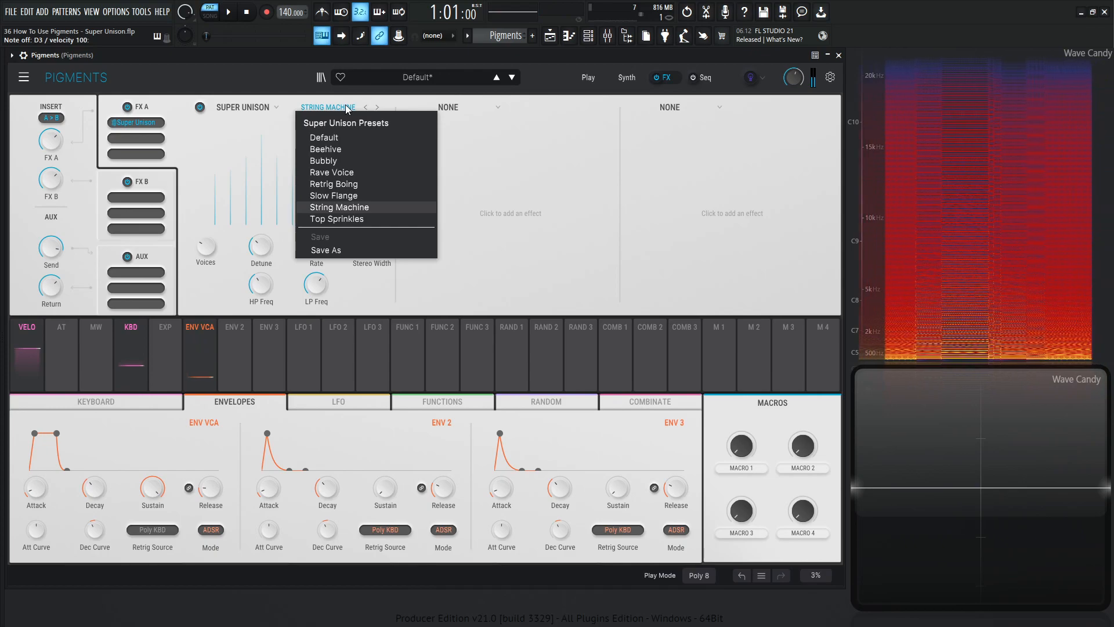
{"action": "mouse_move", "coordinate": [364, 218]}
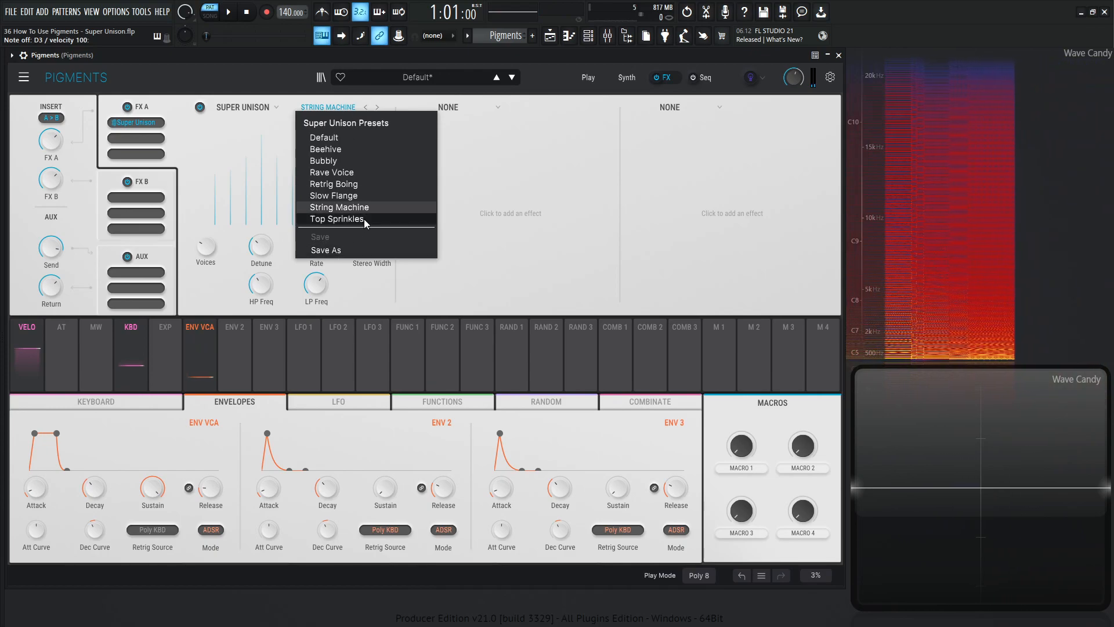
{"action": "left_click", "coordinate": [337, 218]}
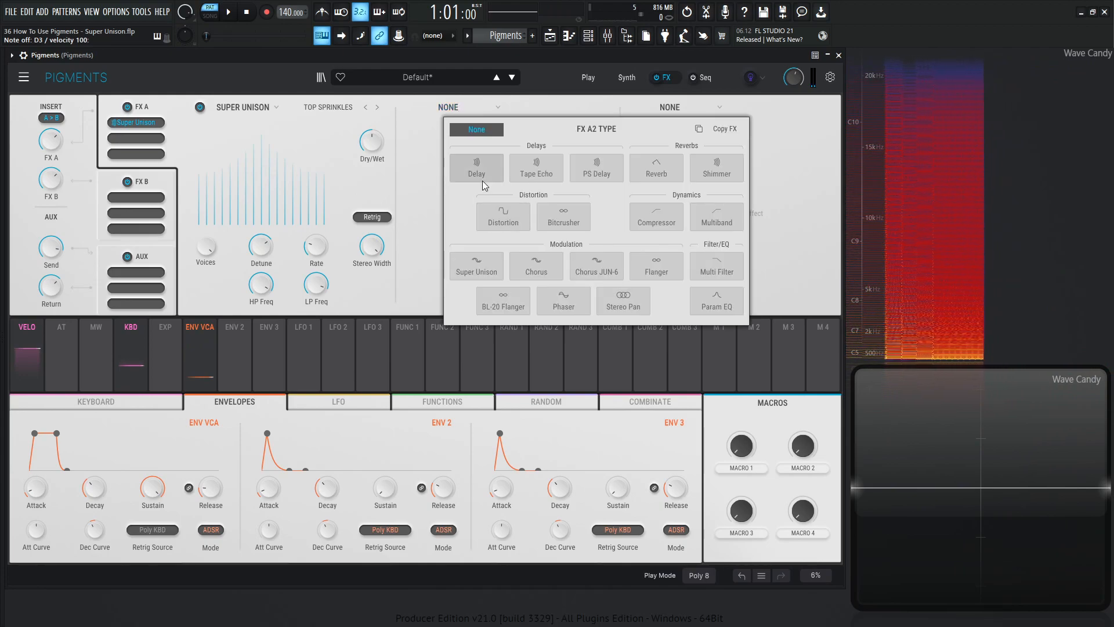
Load Super Unison (Modulation category) into the FX A2 slot.
{"action": "left_click", "coordinate": [476, 264]}
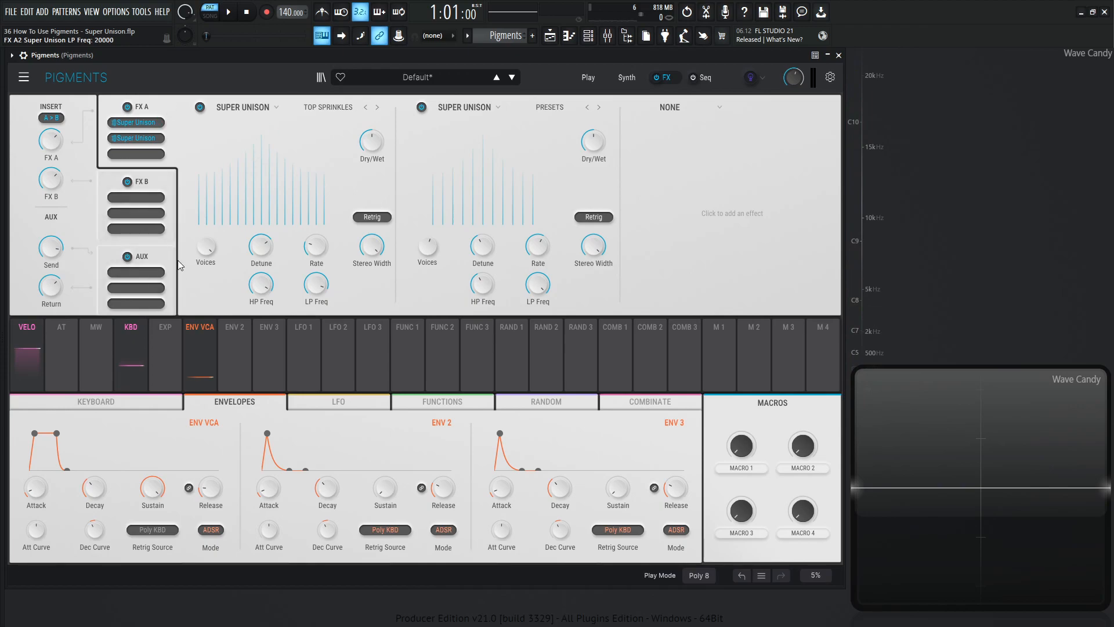
{"action": "mouse_move", "coordinate": [305, 156]}
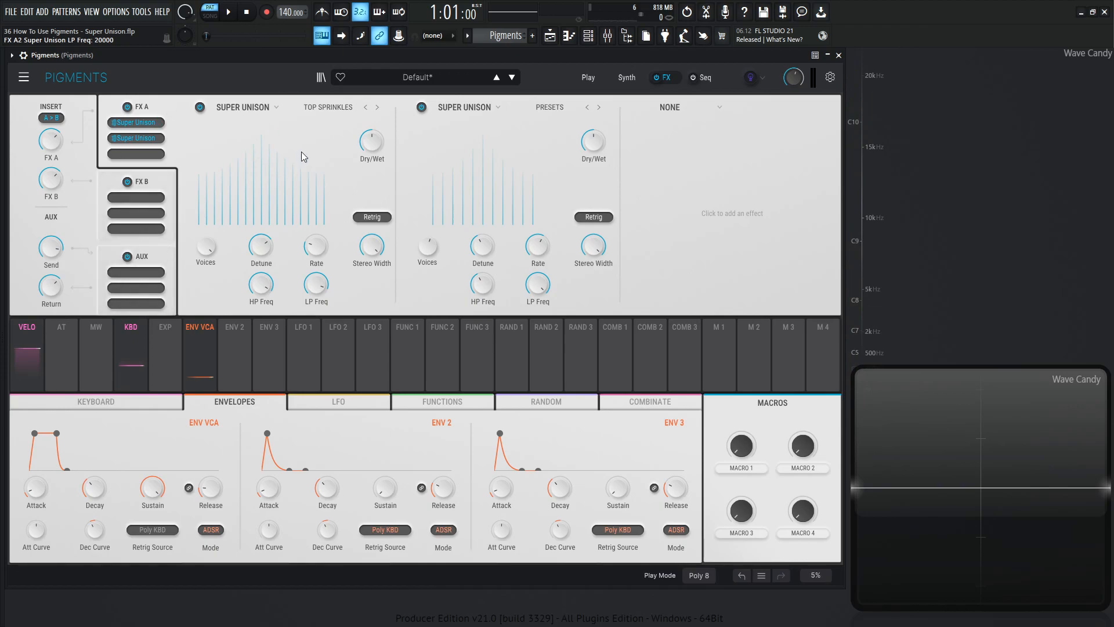
{"action": "left_click", "coordinate": [625, 77]}
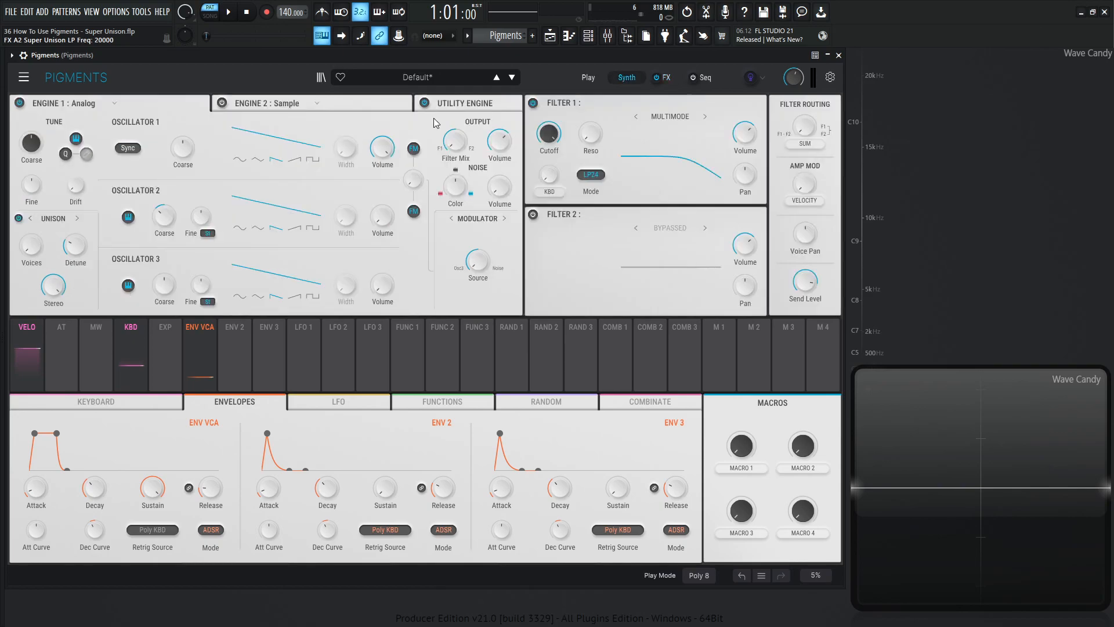
{"action": "mouse_move", "coordinate": [311, 86]}
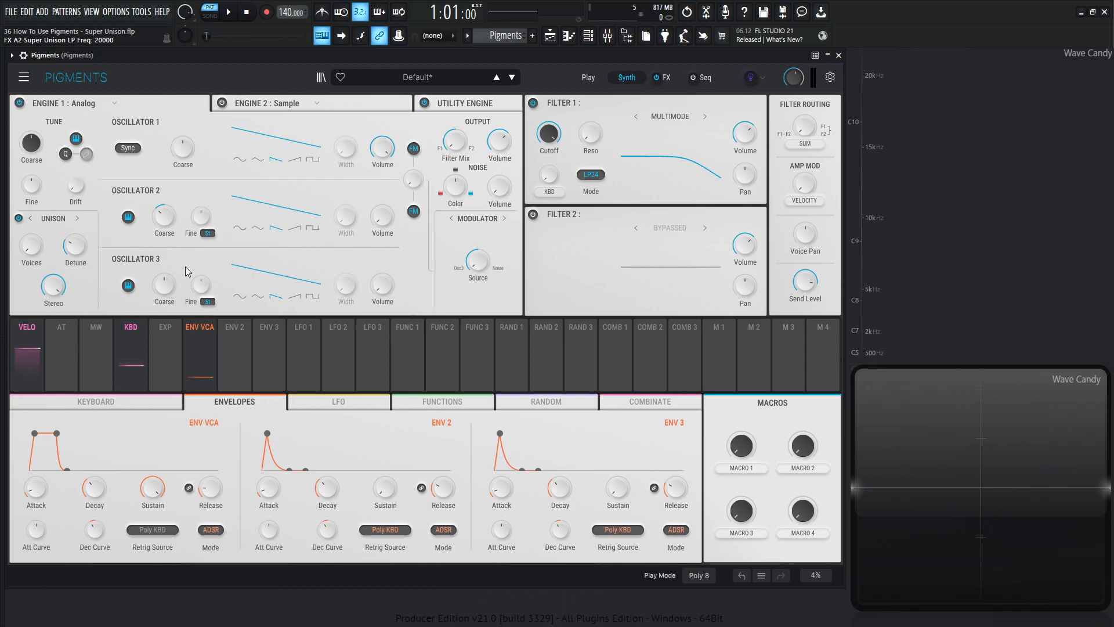
{"action": "left_click", "coordinate": [663, 77]}
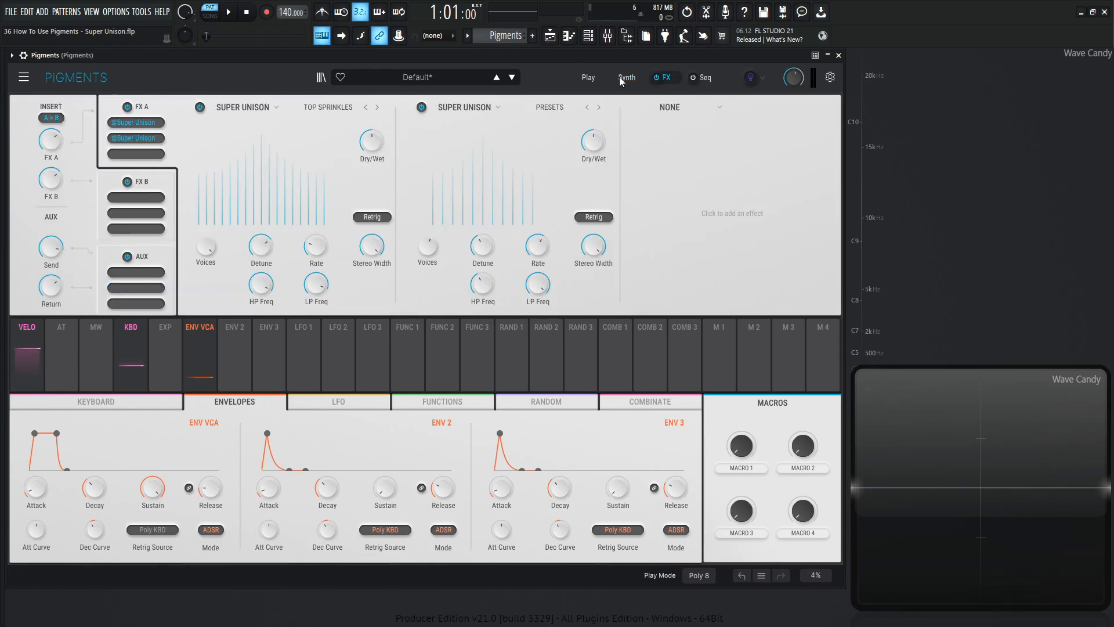